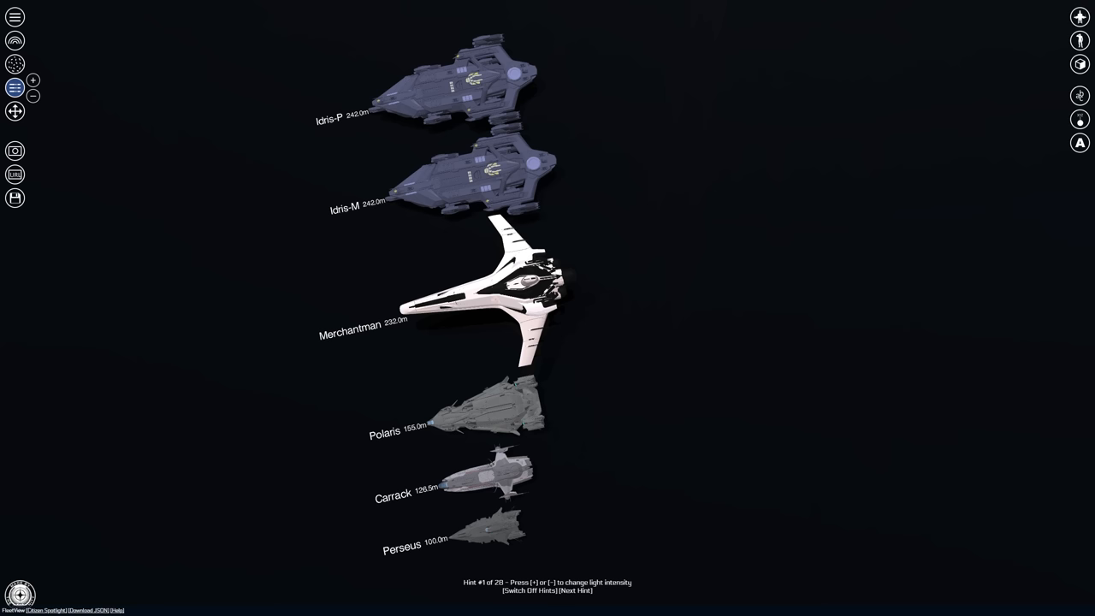
Step: Zoom the size lineup in on the Merchantman, Polaris, Carrack and Perseus
click(578, 590)
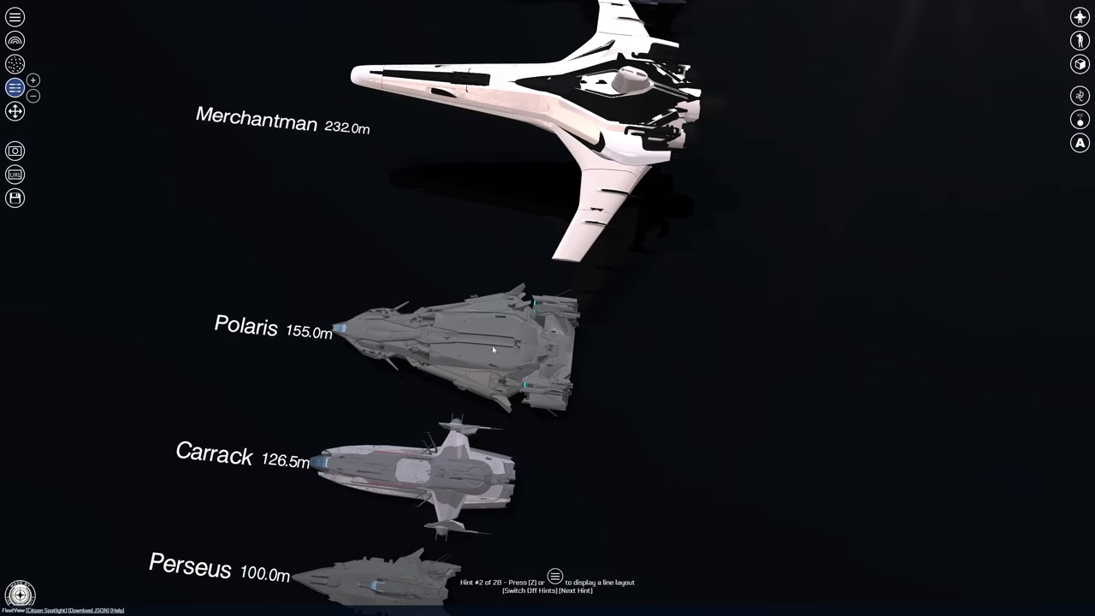
mouse_move(484, 343)
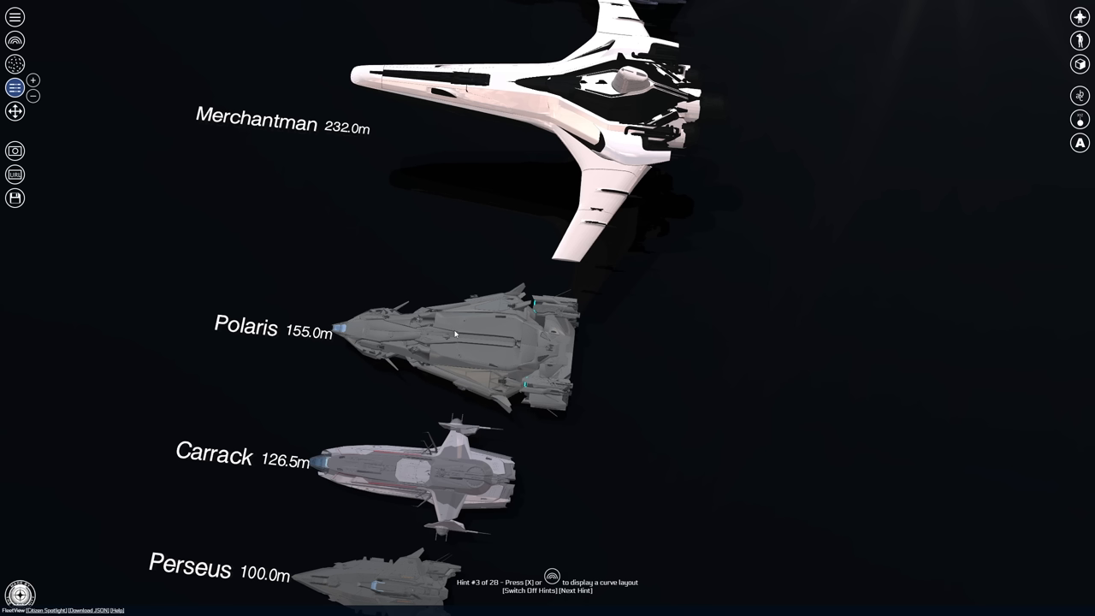
mouse_move(260, 230)
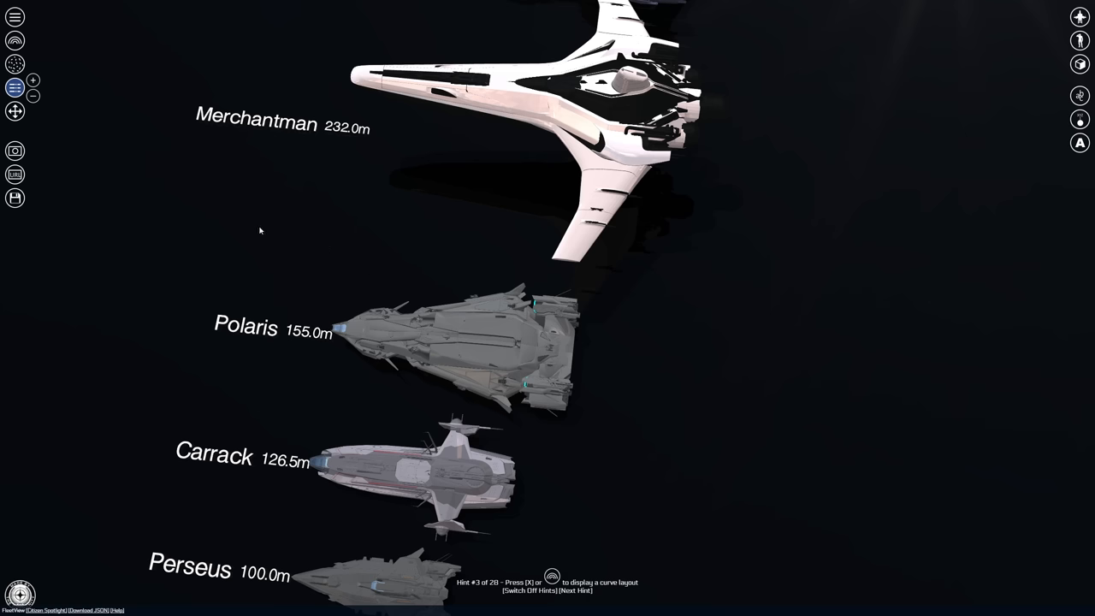
mouse_move(248, 222)
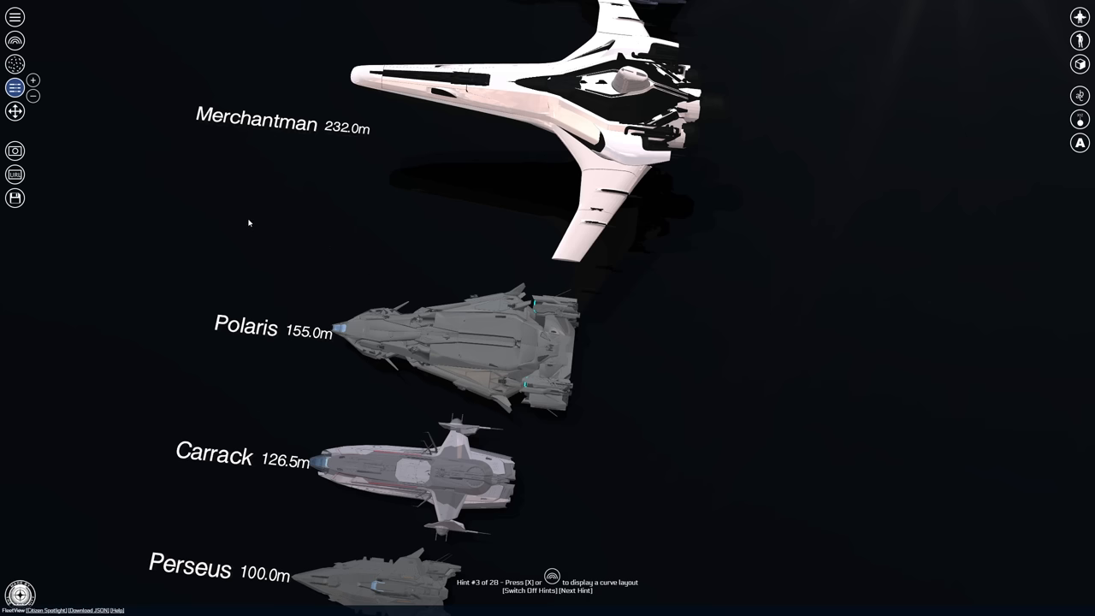
mouse_move(287, 266)
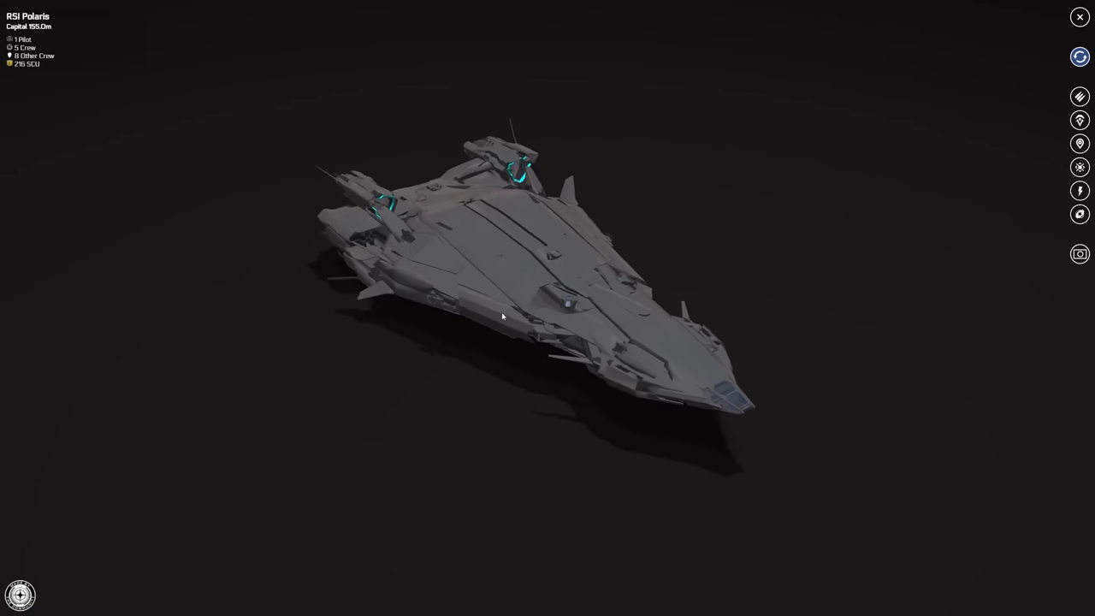
Step: Orbit the standalone Polaris to see its side, top, nose and hull up close, then nose-on
drag(503, 316, 599, 231)
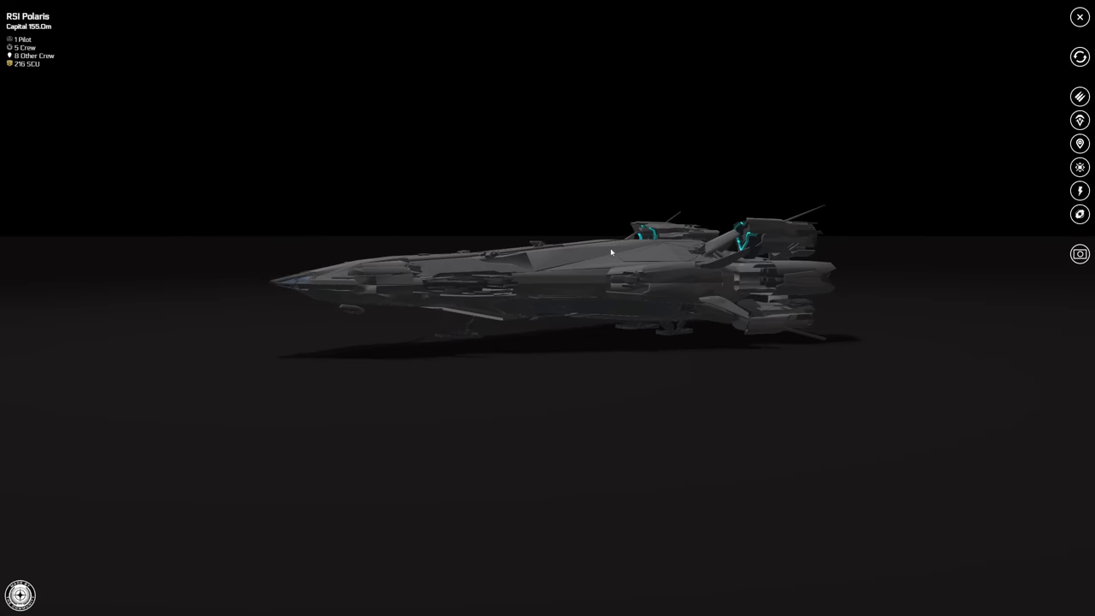
drag(612, 253, 599, 265)
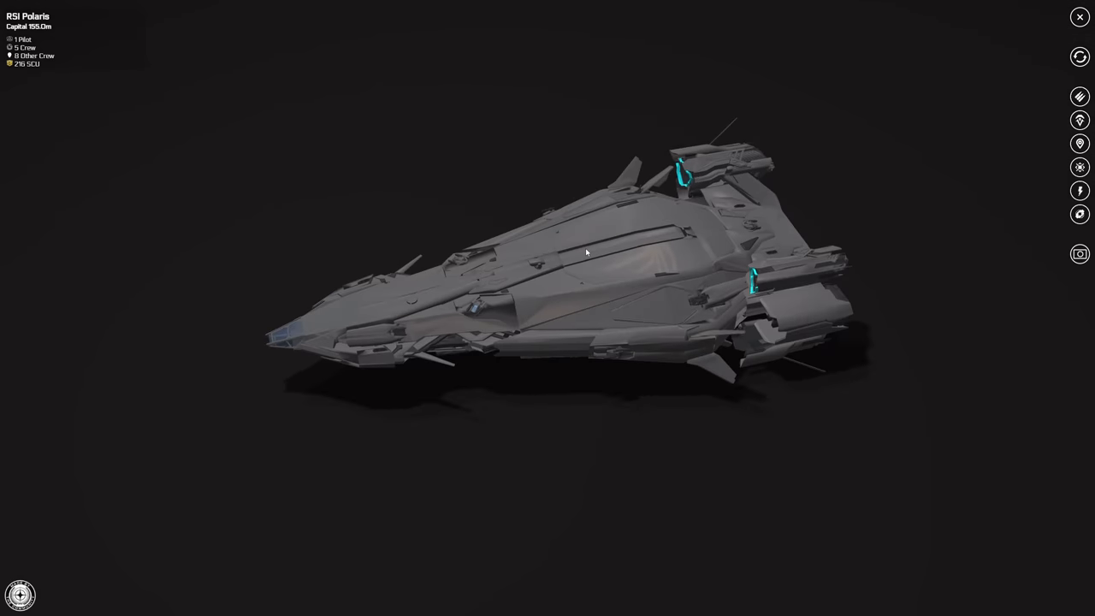
drag(587, 253, 414, 230)
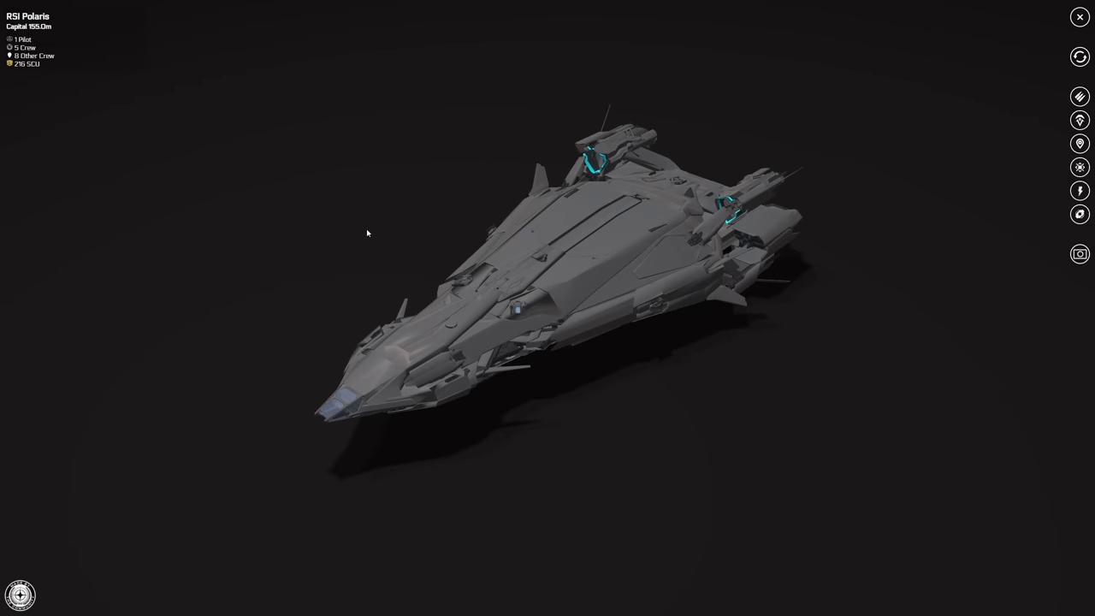
drag(368, 232, 523, 267)
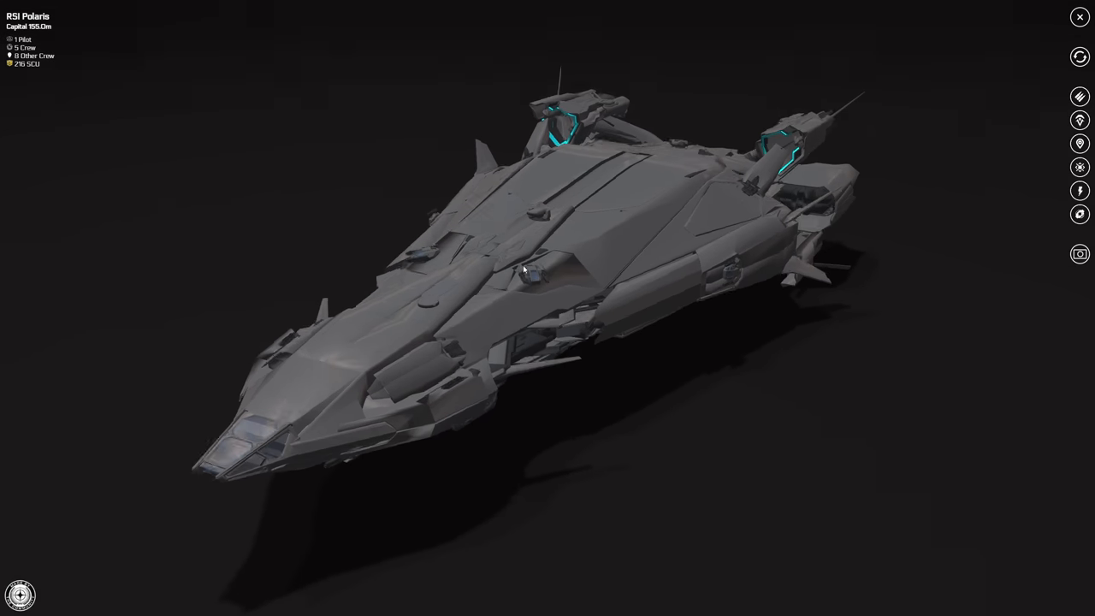
drag(522, 271, 561, 257)
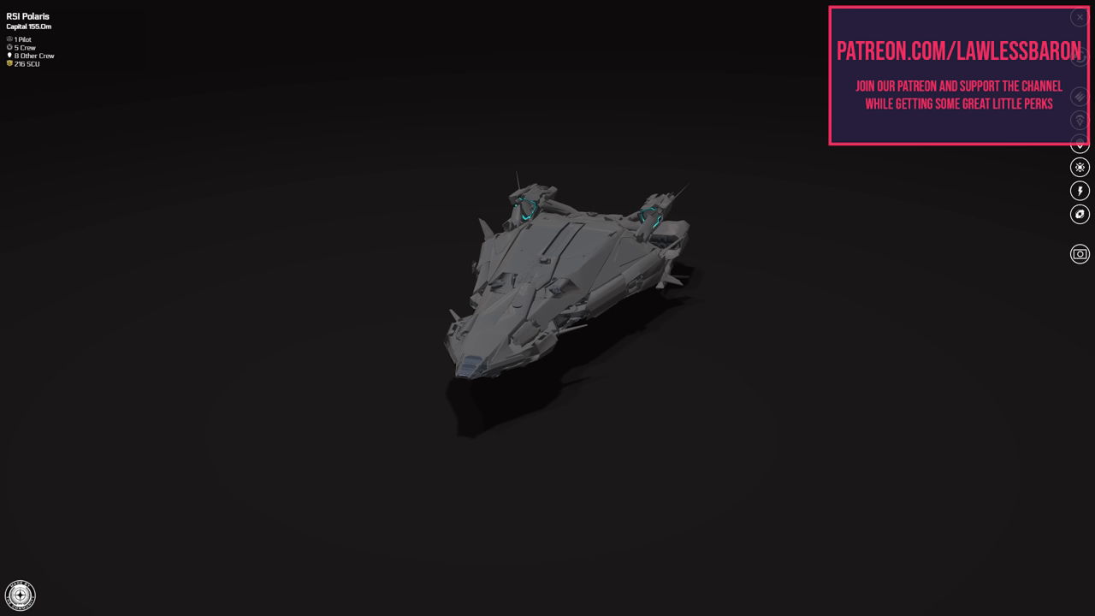
Step: Turn the Polaris to its opposite side profile, then return to the ship size lineup
click(1077, 18)
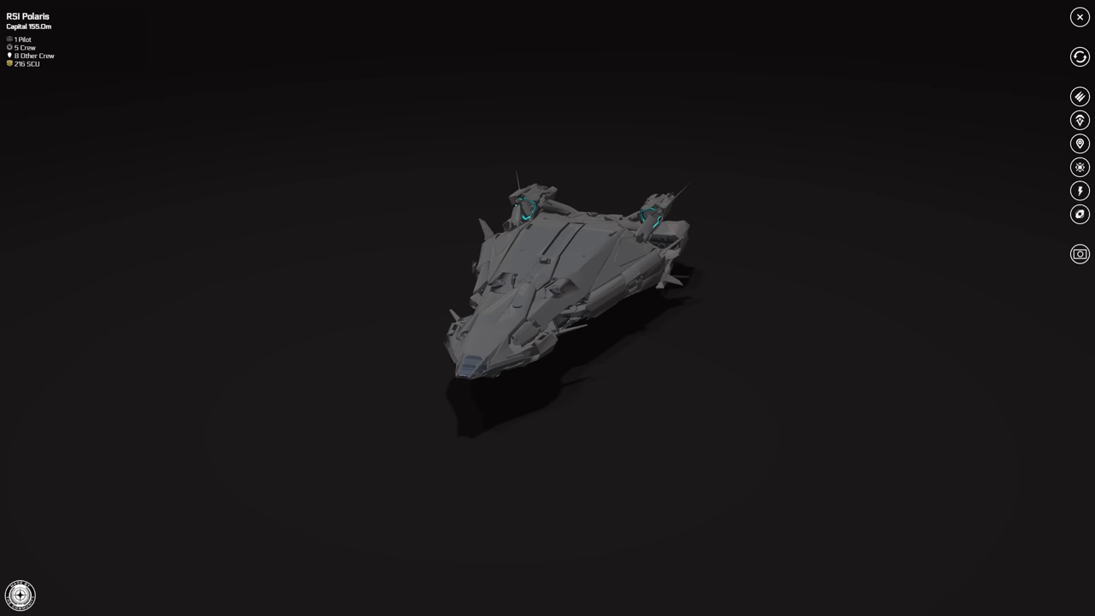
mouse_move(852, 424)
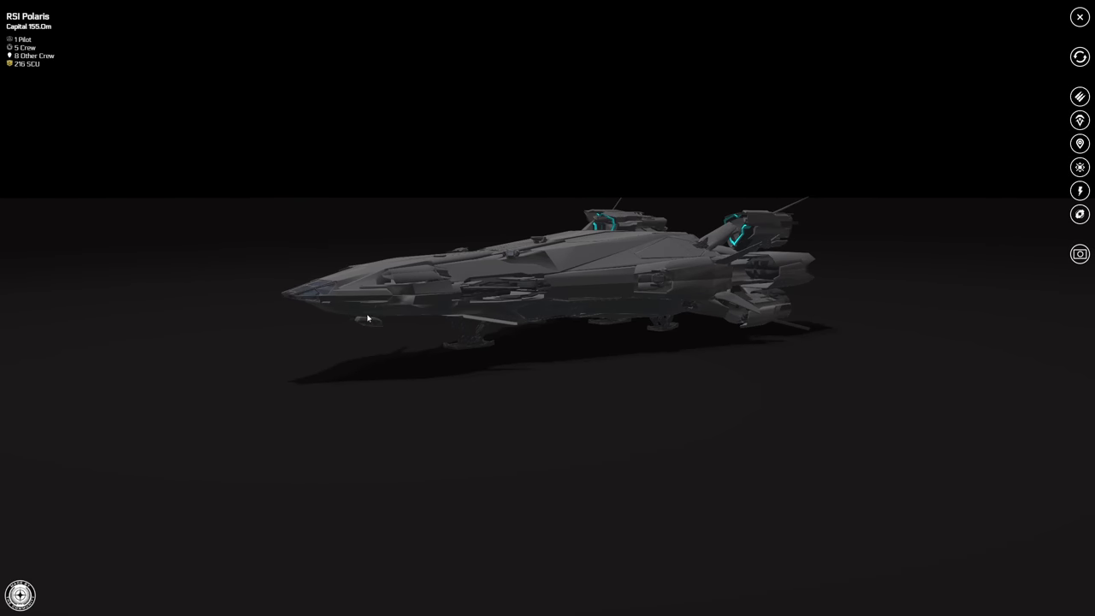
mouse_move(313, 313)
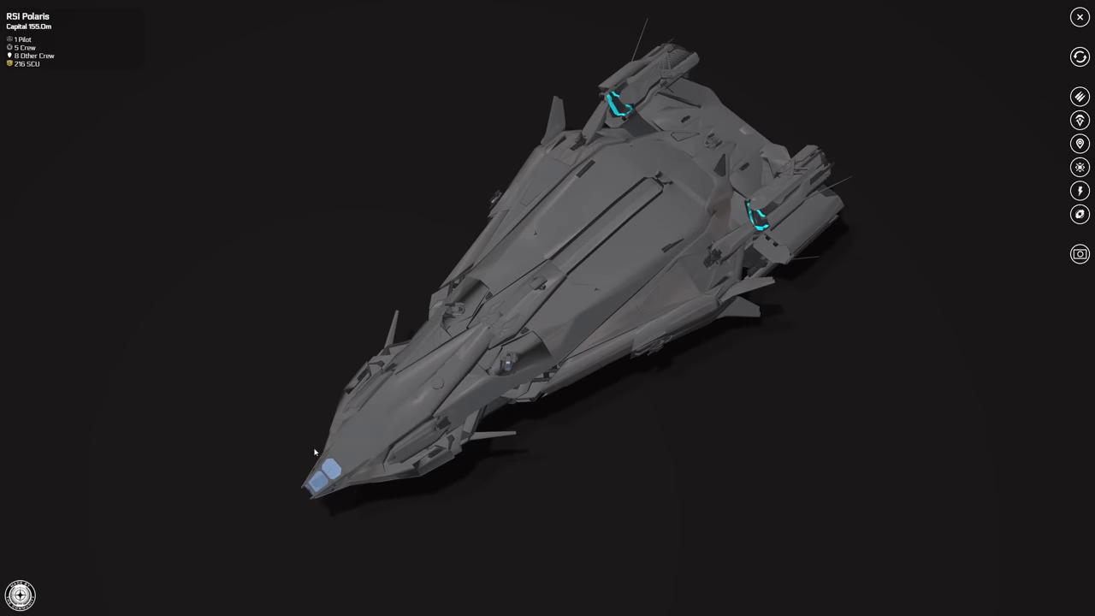
drag(315, 451, 596, 348)
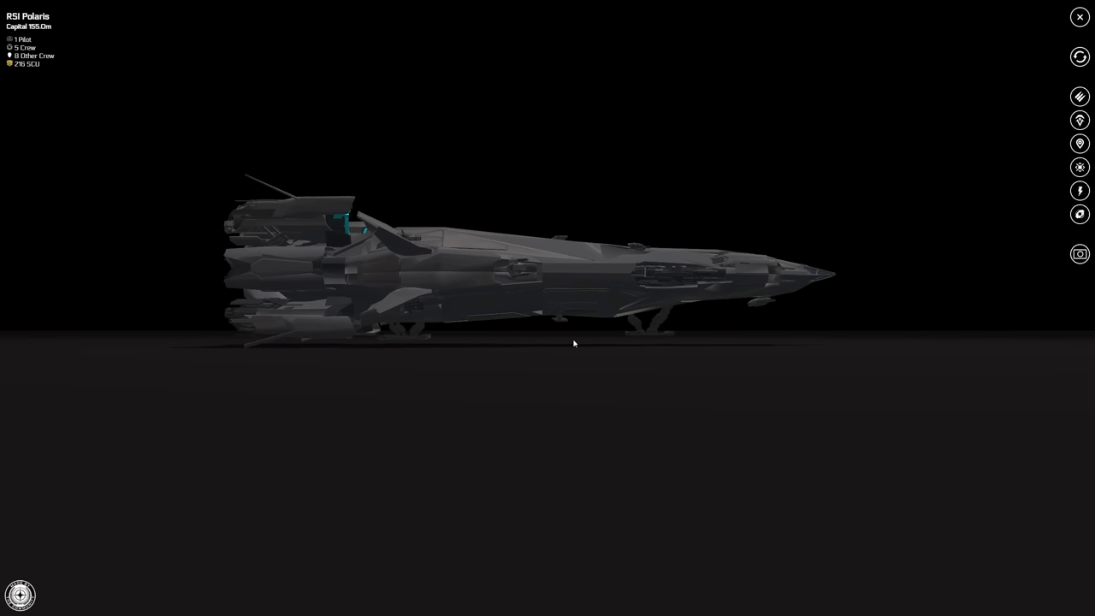
scroll(down, 3)
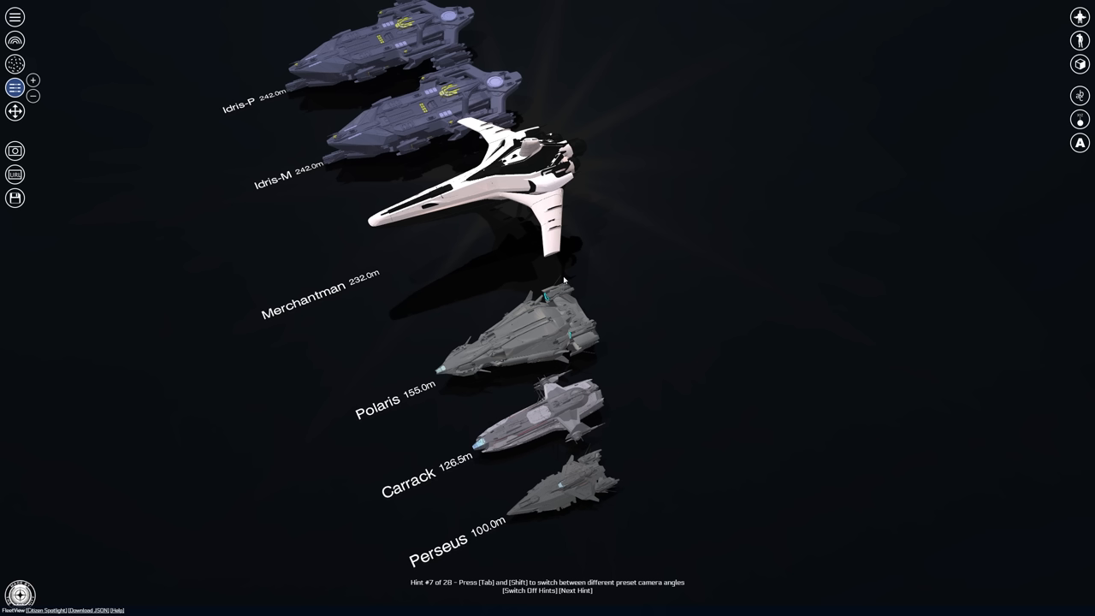
mouse_move(531, 267)
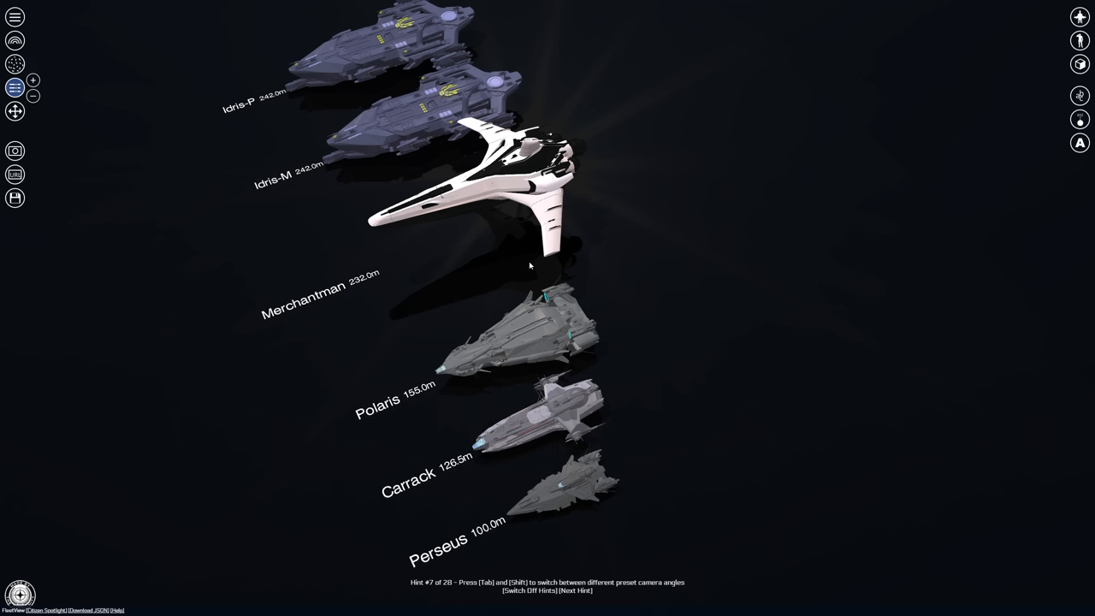
mouse_move(537, 150)
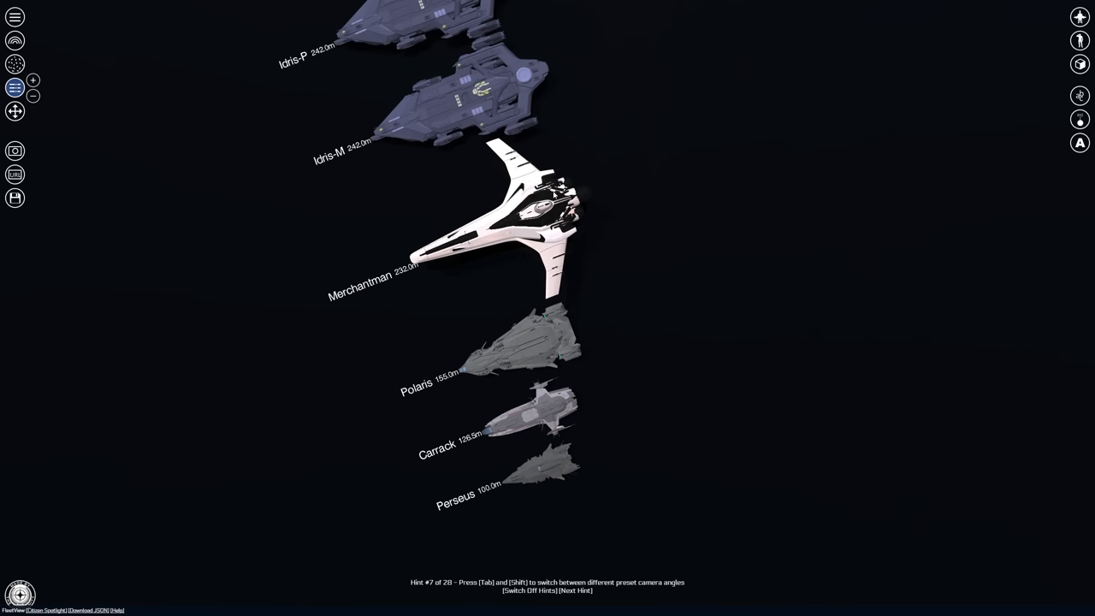
mouse_move(453, 397)
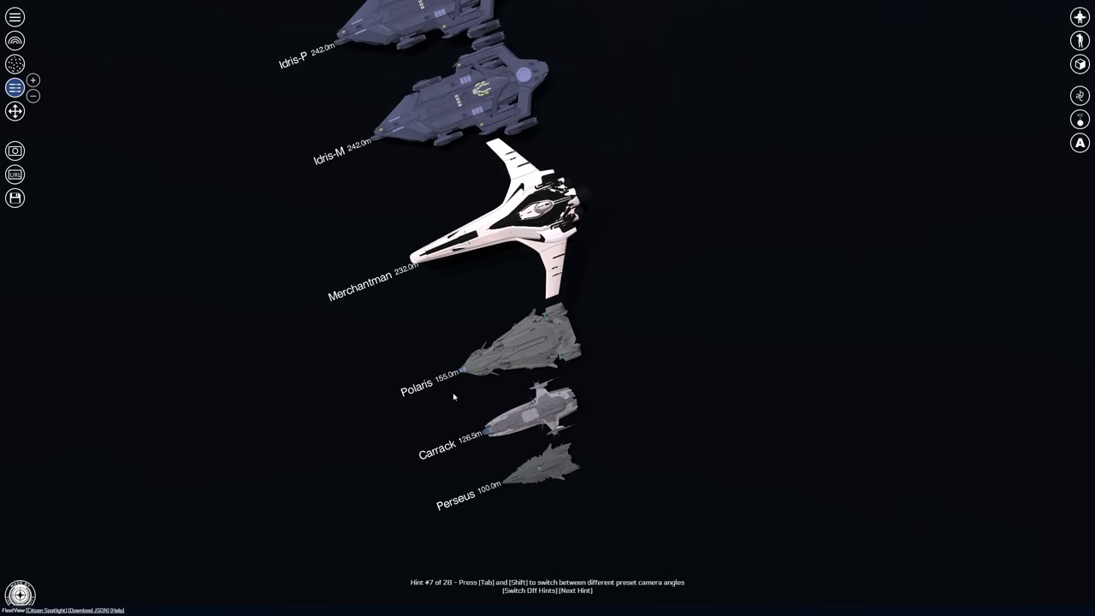
mouse_move(397, 301)
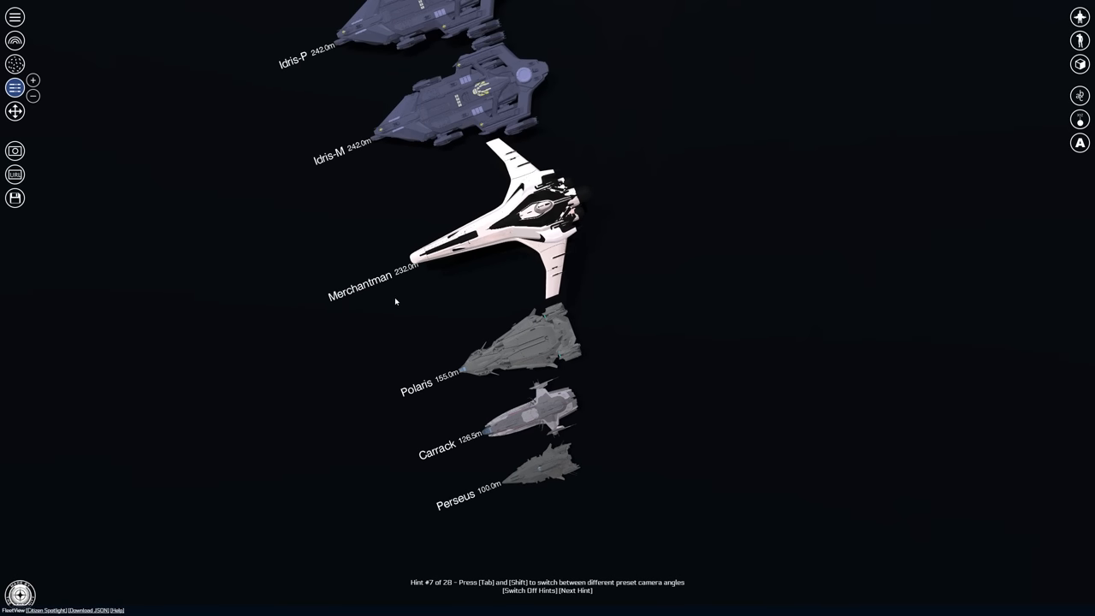
mouse_move(399, 297)
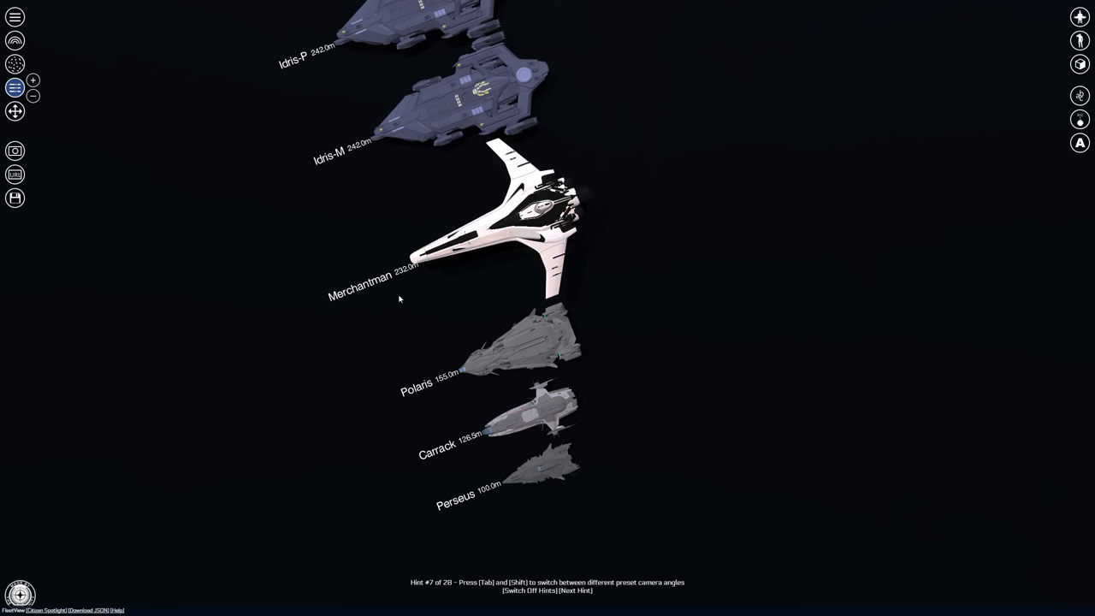
mouse_move(407, 320)
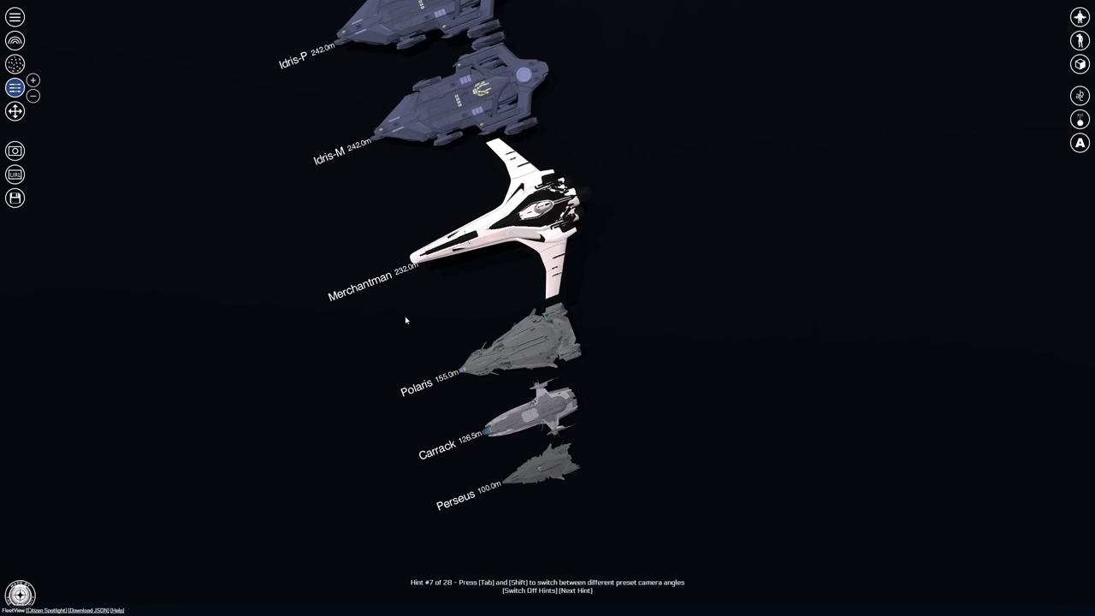
Step: Cycle the six-ship lineup through preset camera angles to a closer angled view
click(574, 590)
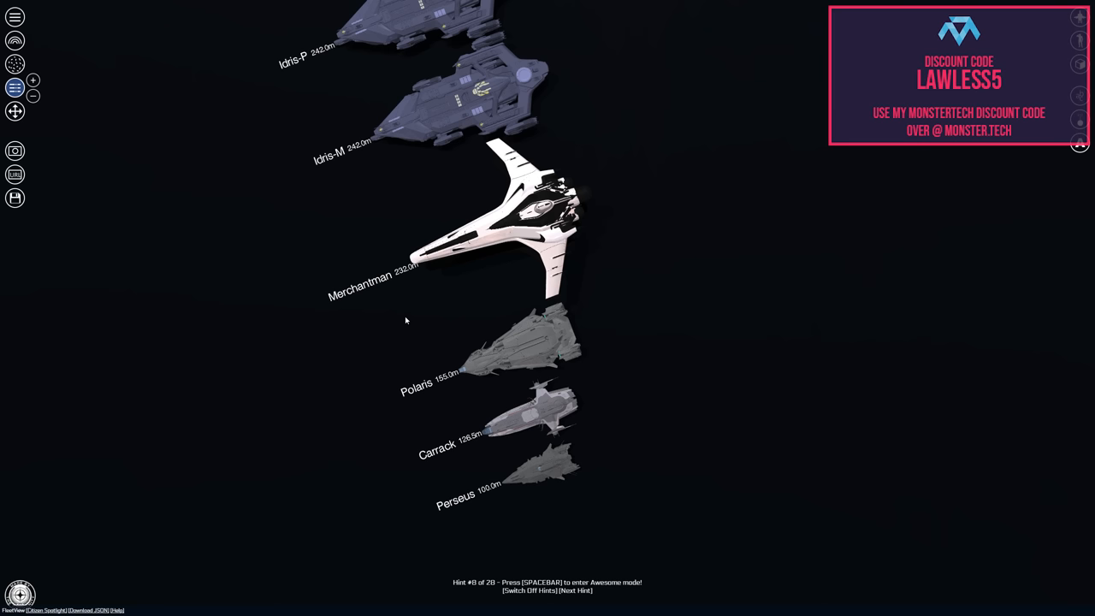
click(1077, 144)
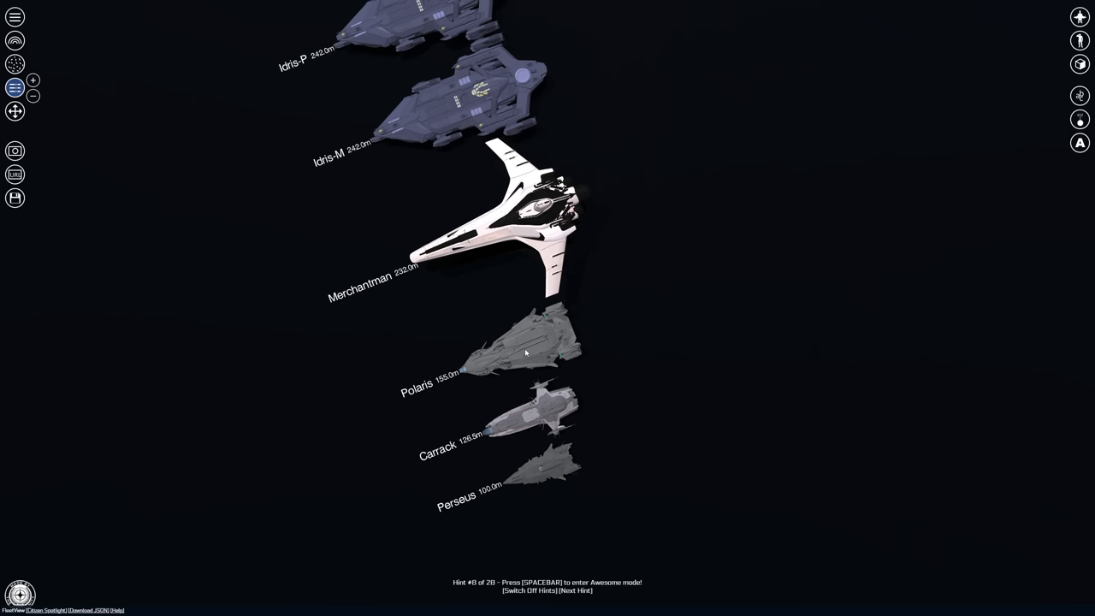
click(513, 342)
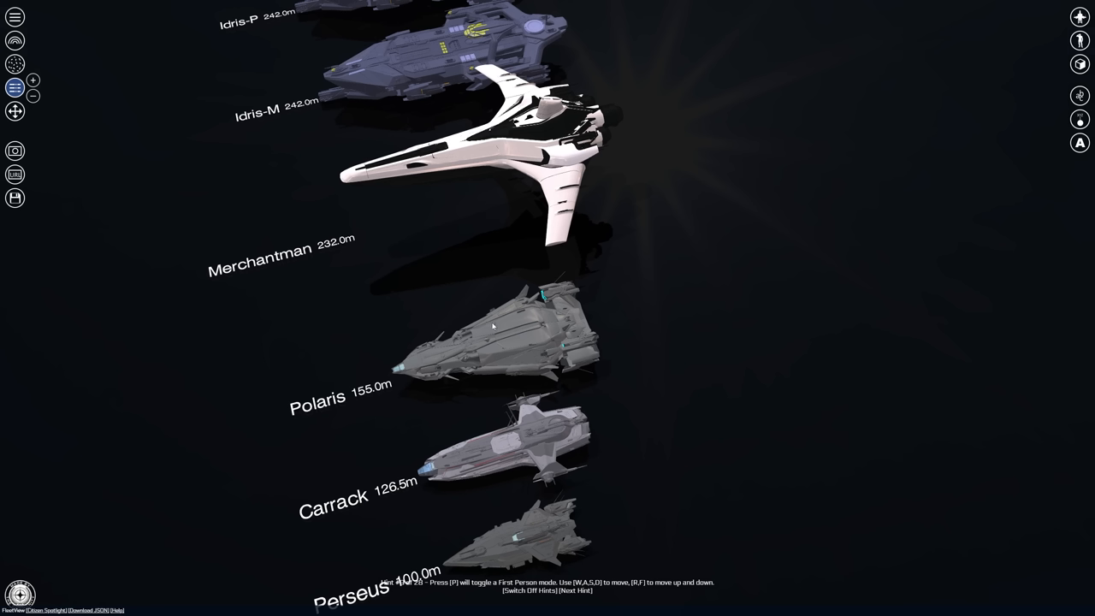
Step: Briefly reopen the Polaris as a standalone model, then return to the full lineup
click(493, 342)
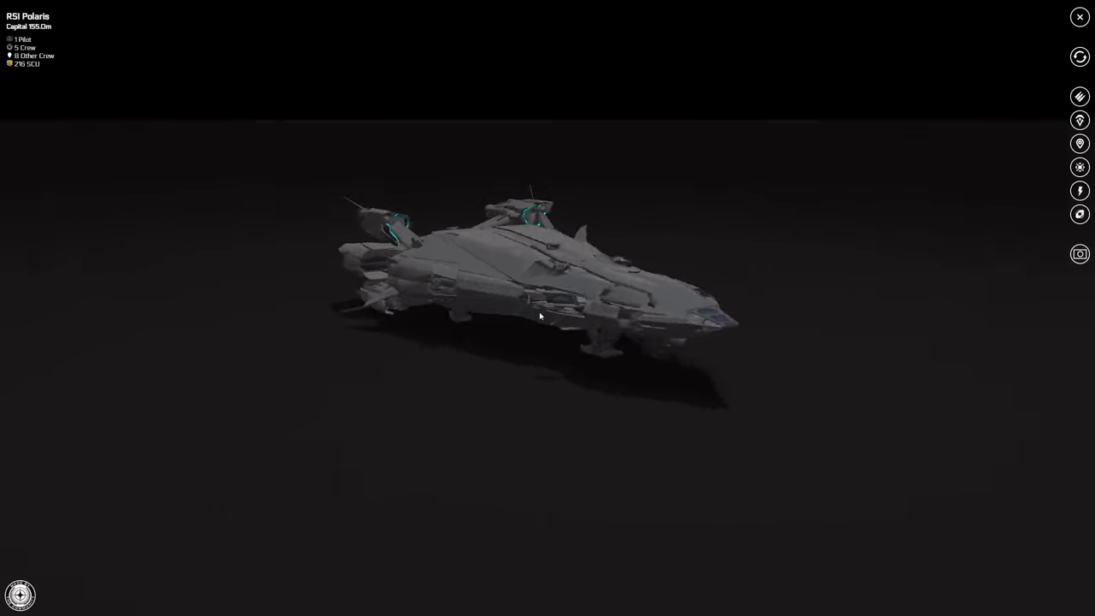
drag(541, 316, 564, 311)
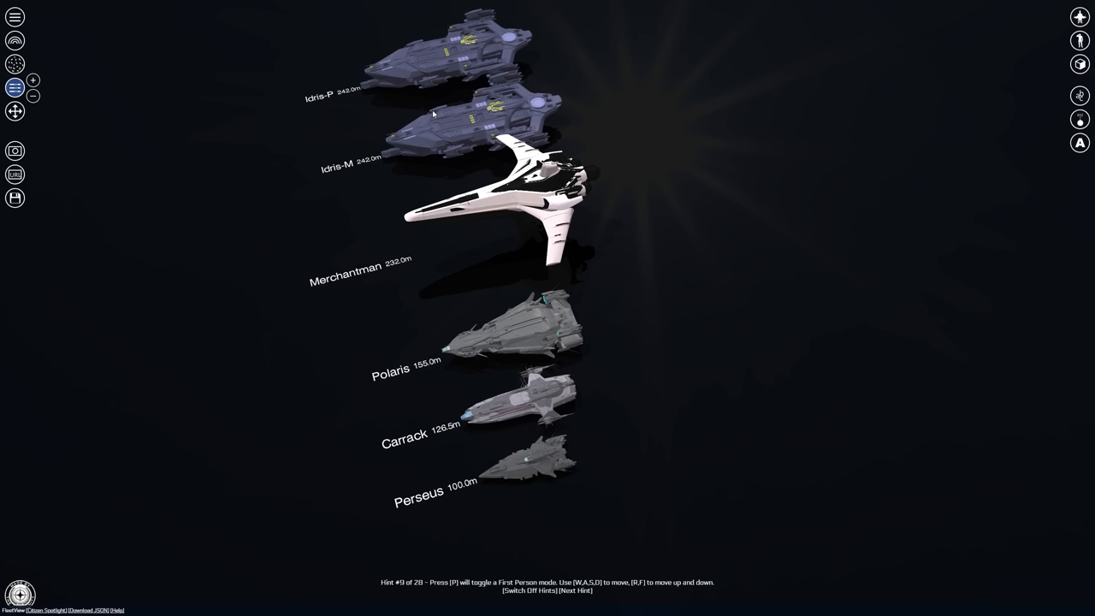
mouse_move(491, 342)
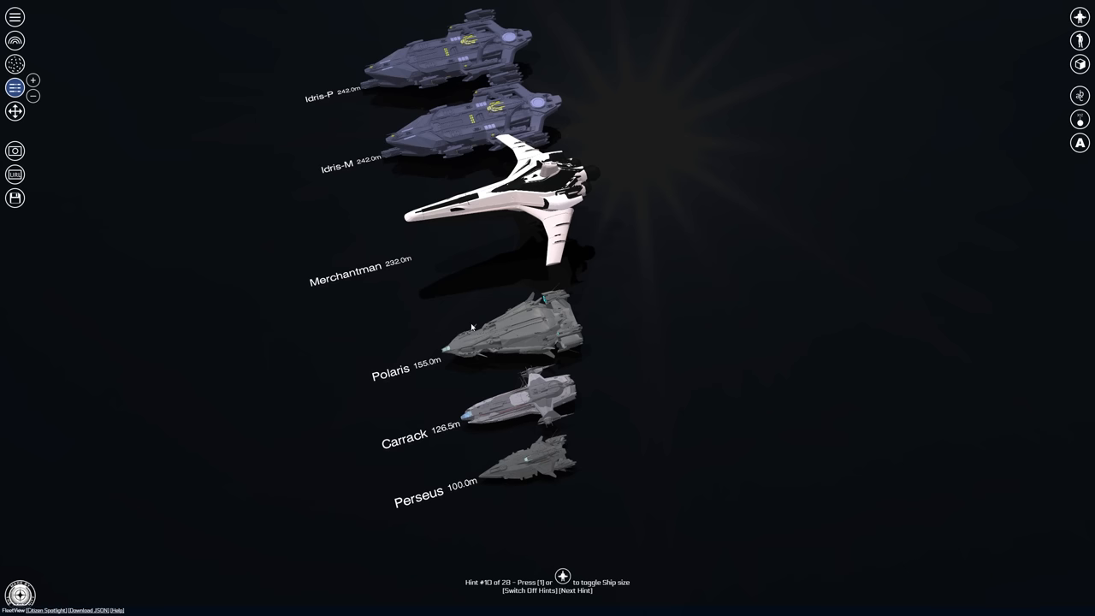
mouse_move(563, 338)
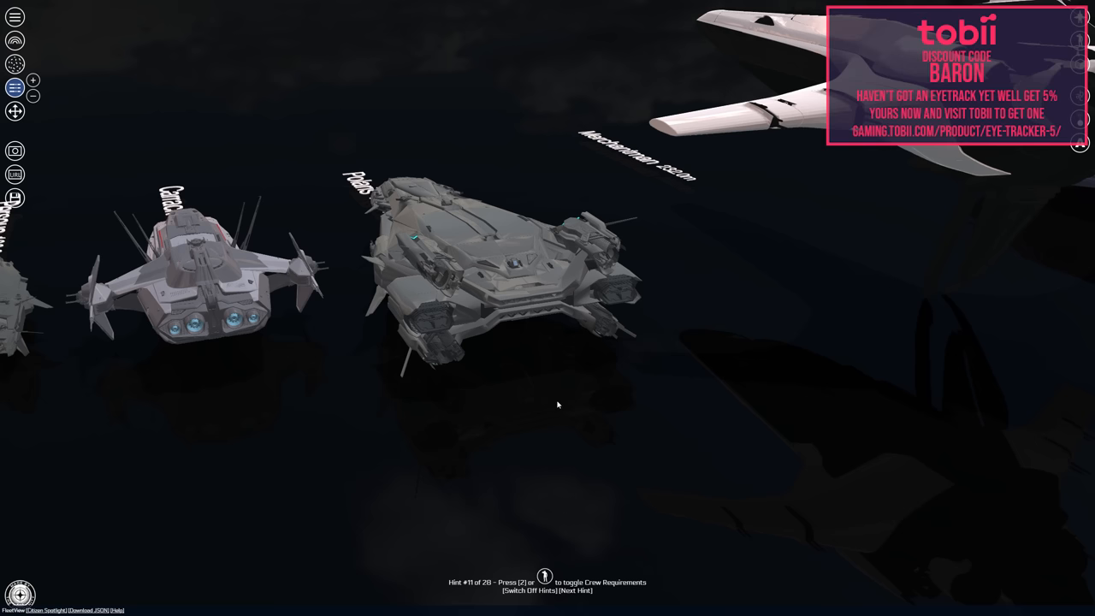
mouse_move(572, 390)
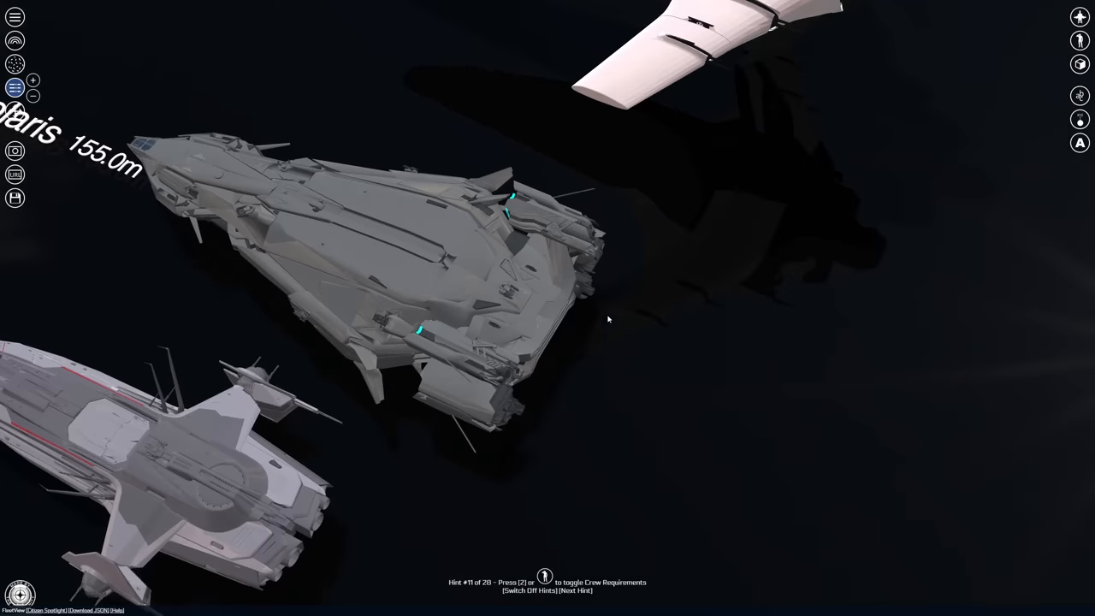
mouse_move(419, 212)
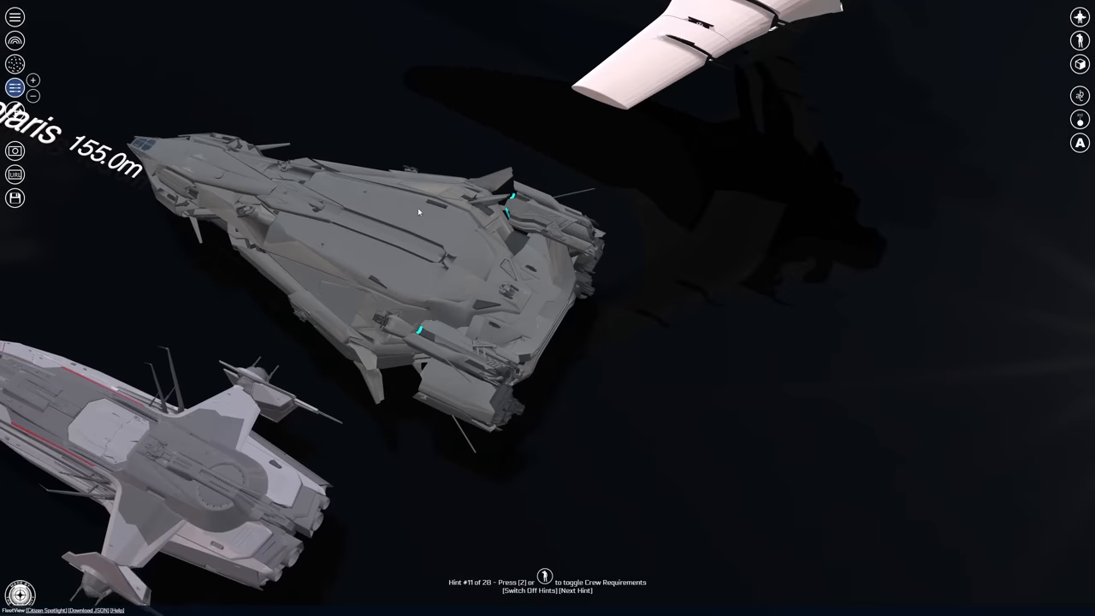
mouse_move(382, 260)
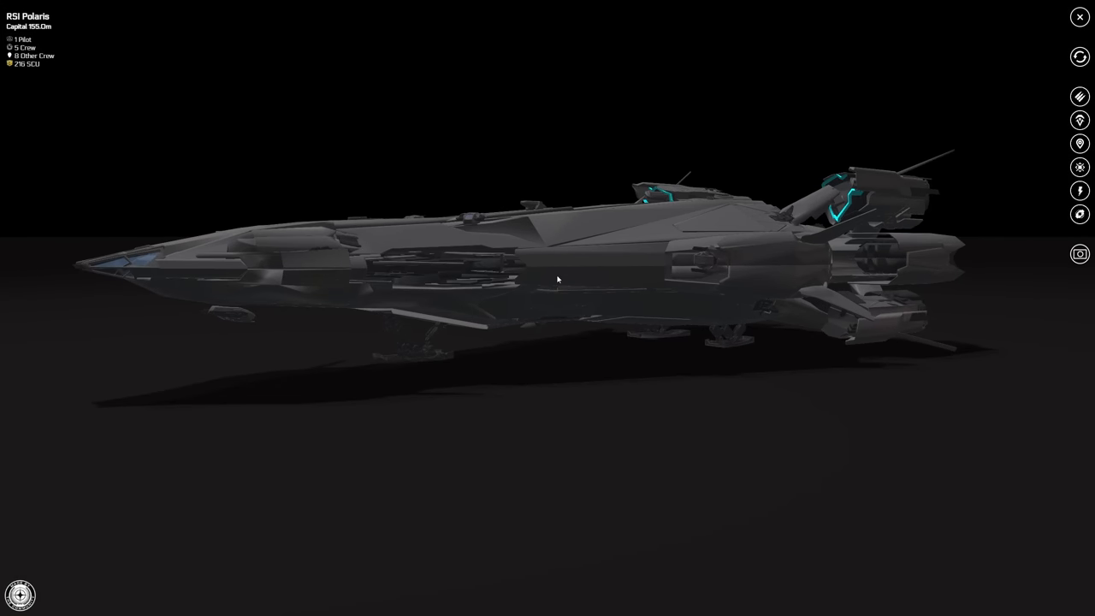
Step: Orbit the Polaris from nose-on to an angled view above its dorsal hull
drag(558, 279, 493, 291)
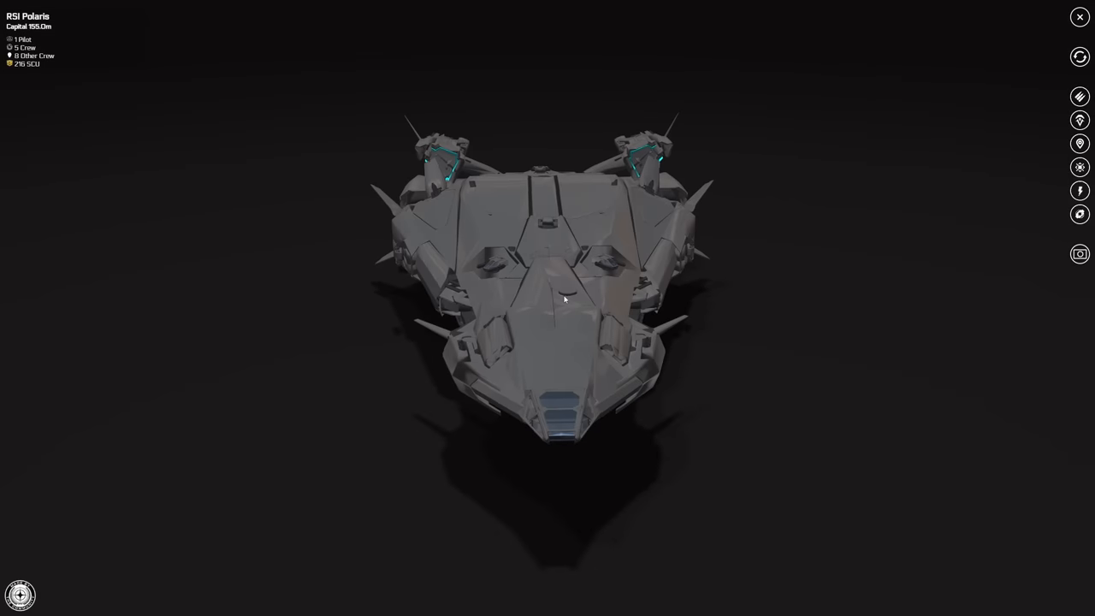
drag(564, 299, 643, 301)
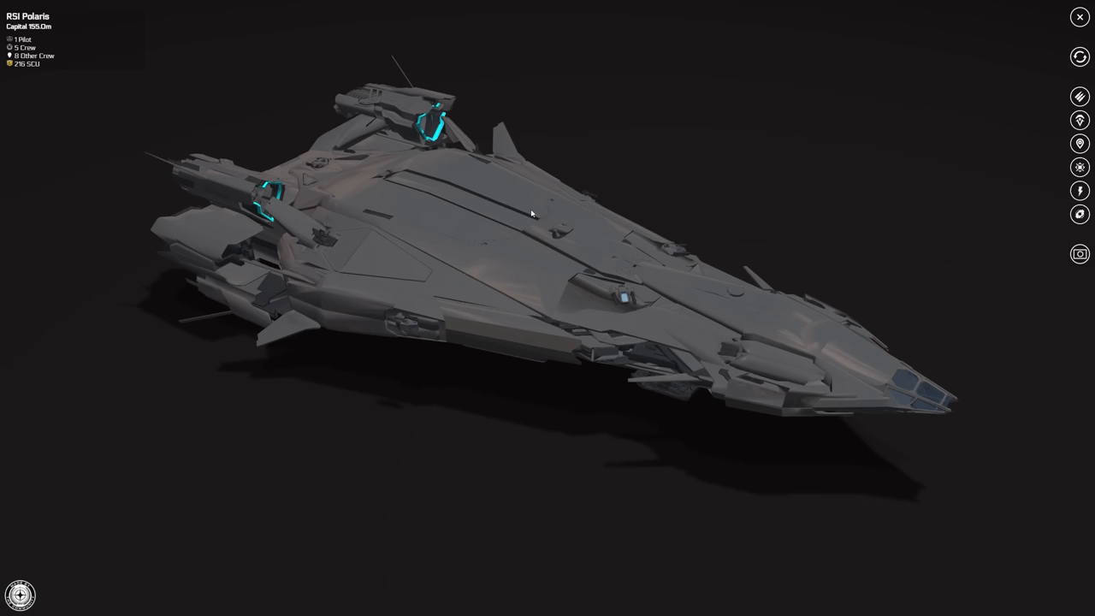
mouse_move(458, 209)
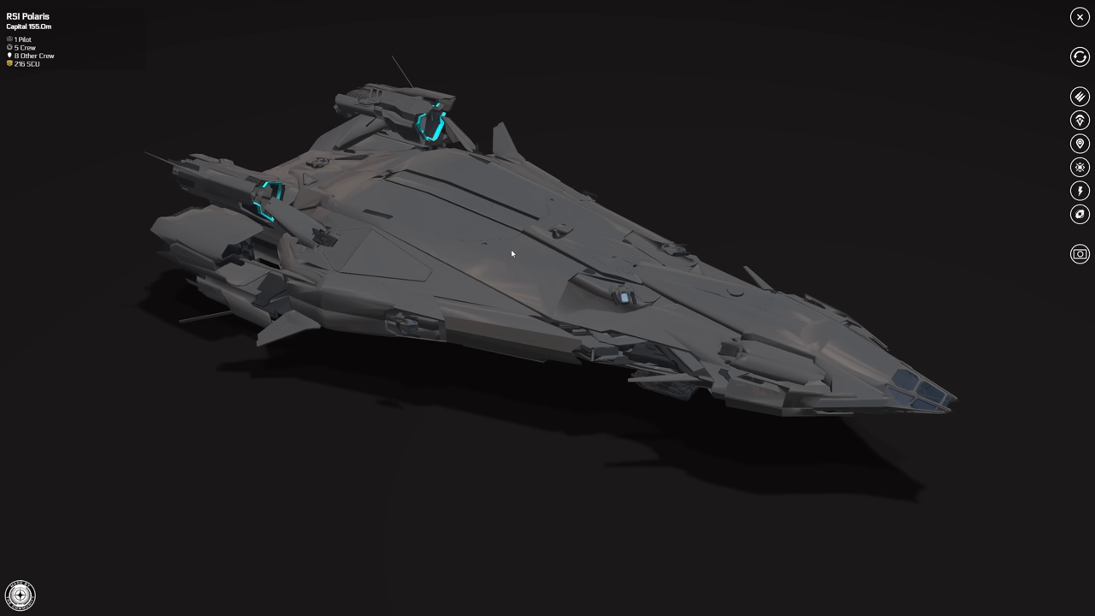
mouse_move(506, 232)
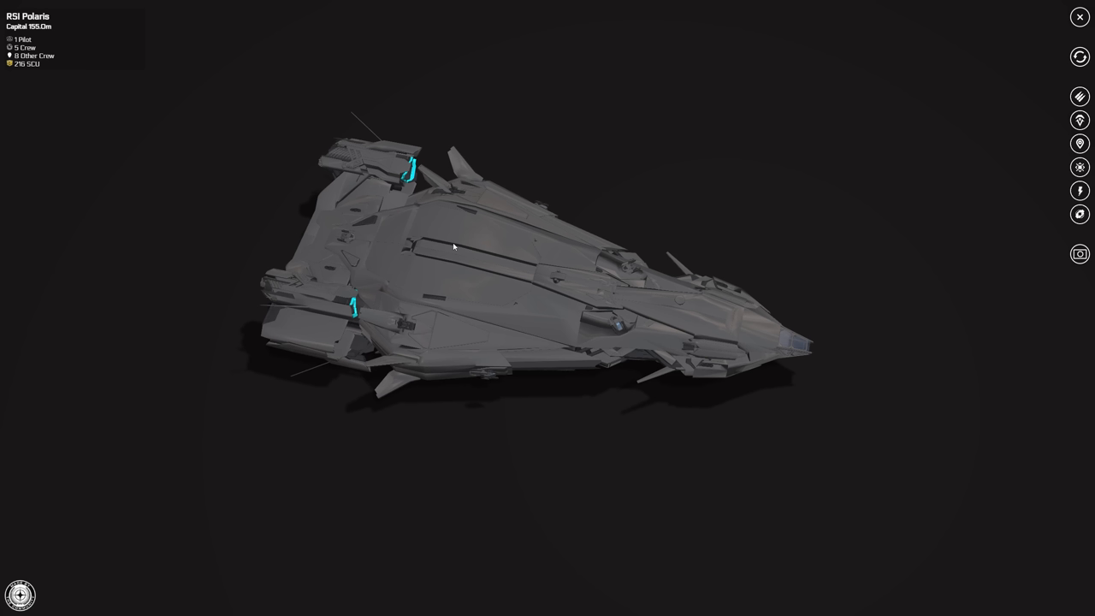
mouse_move(448, 250)
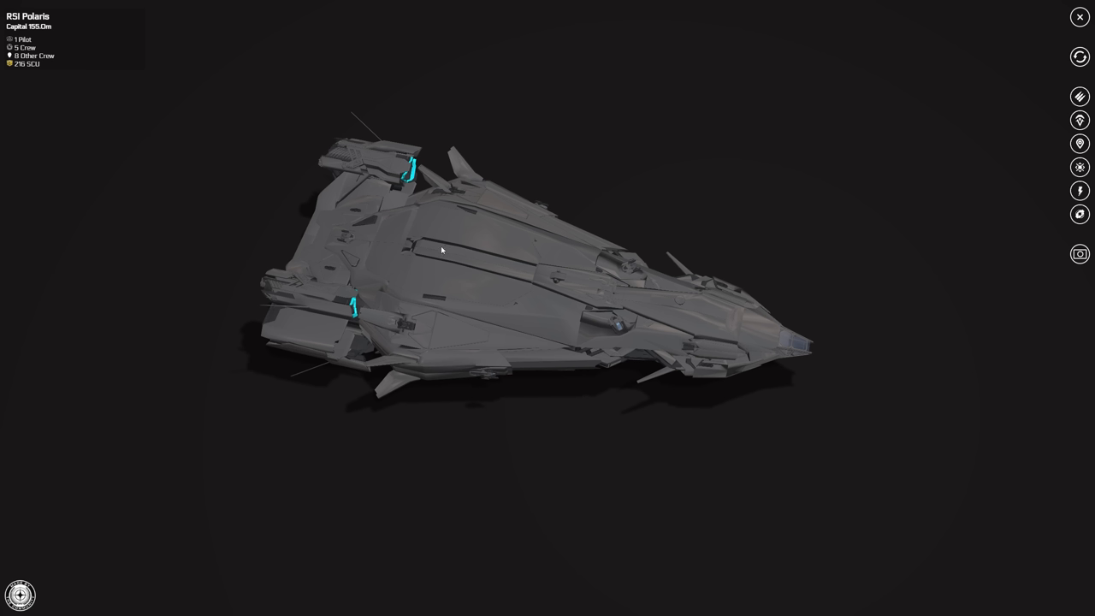
mouse_move(441, 250)
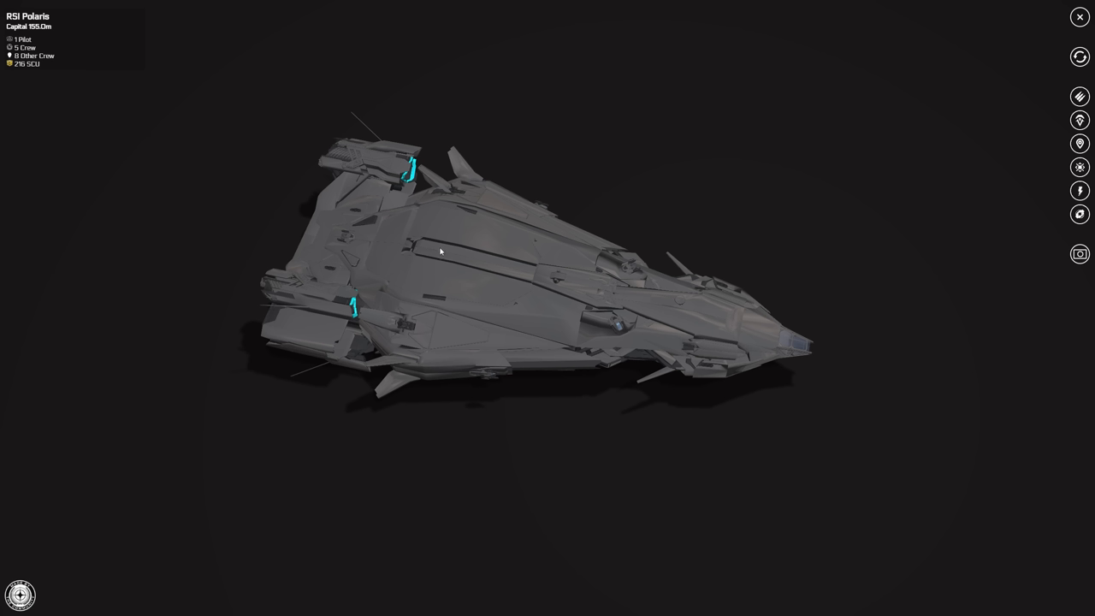
mouse_move(383, 239)
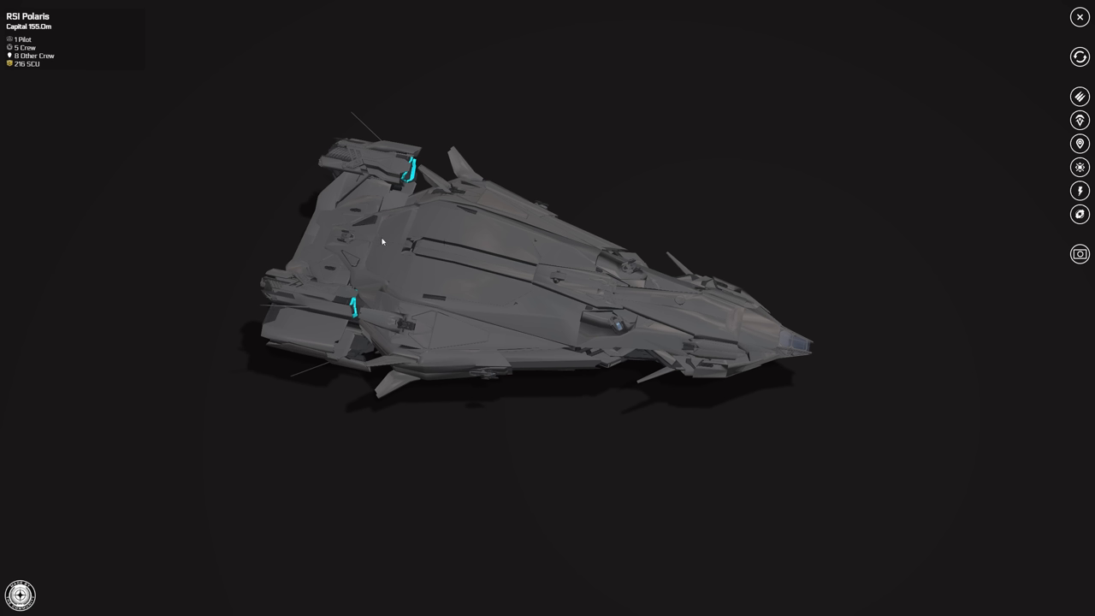
mouse_move(212, 180)
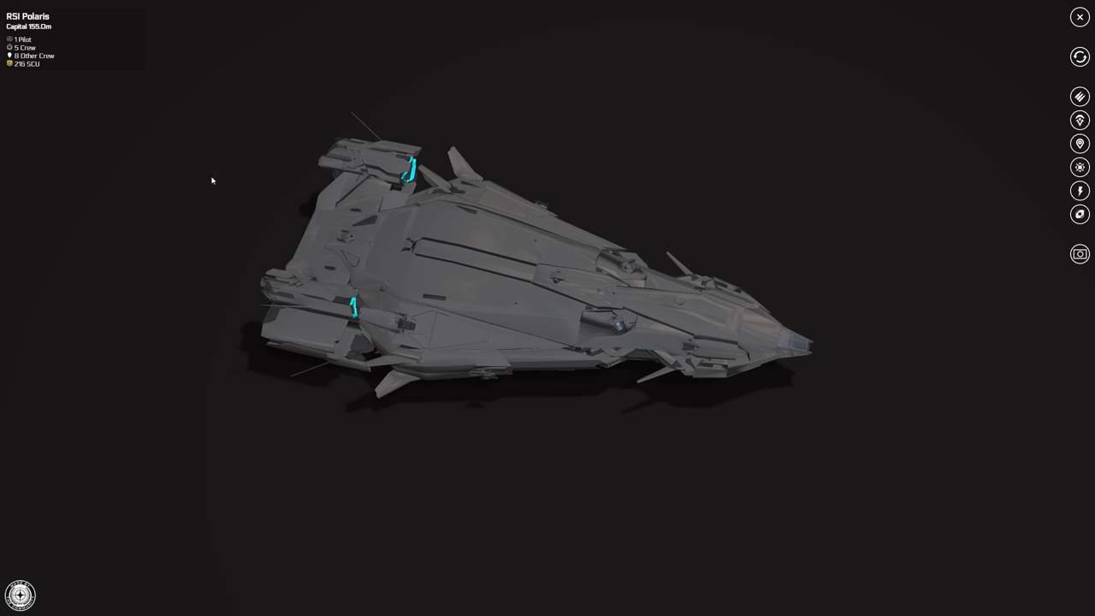
mouse_move(216, 182)
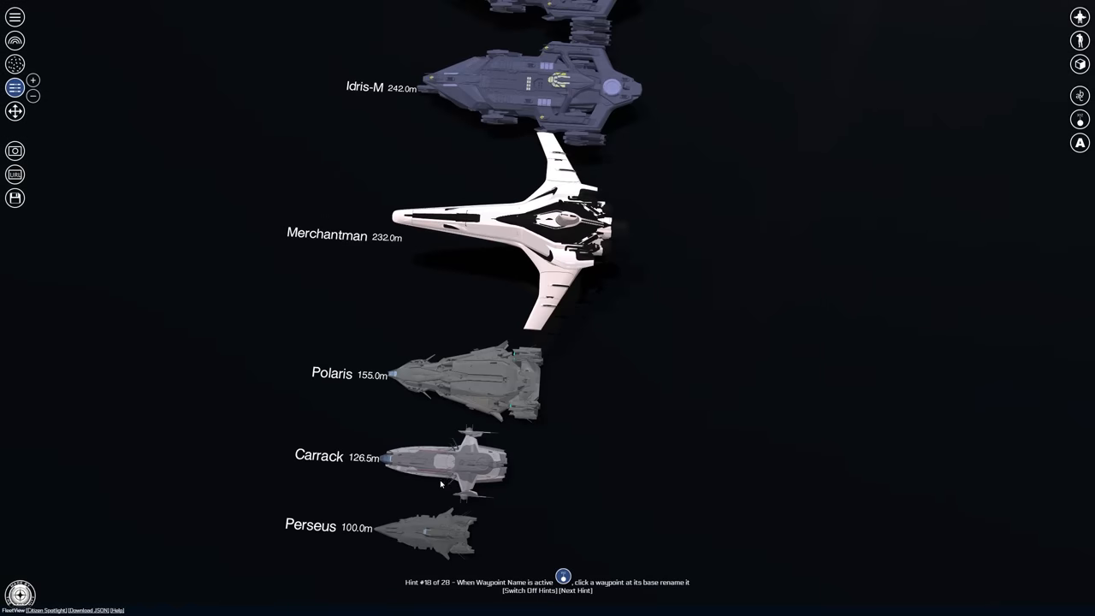
mouse_move(437, 481)
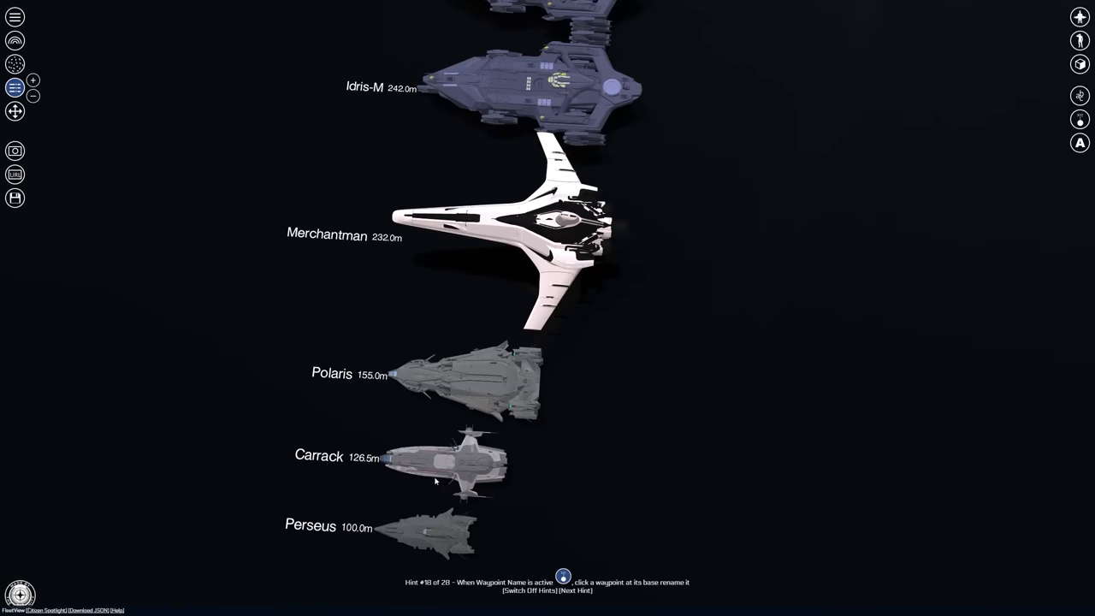
mouse_move(427, 474)
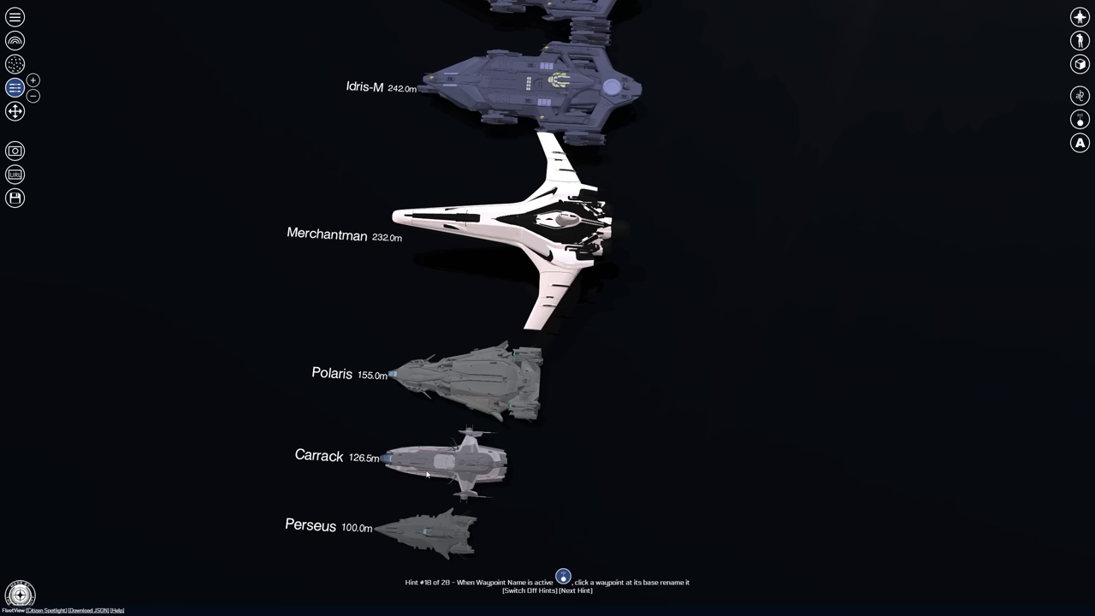
Step: Go back to the top-down lineup with Polaris between the Merchantman and Carrack
click(575, 590)
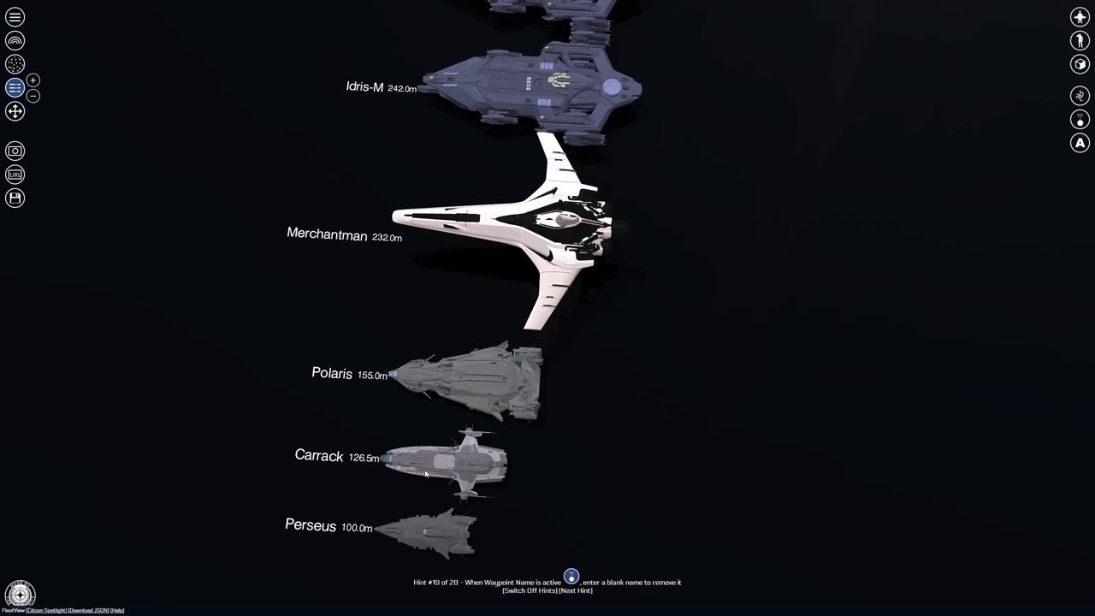
mouse_move(414, 469)
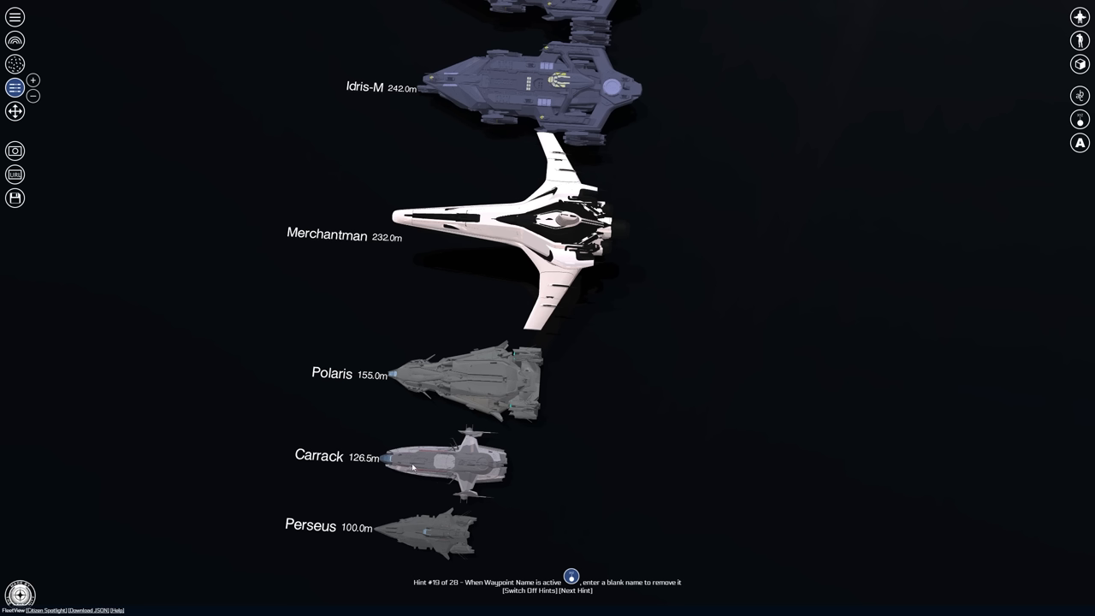
mouse_move(411, 465)
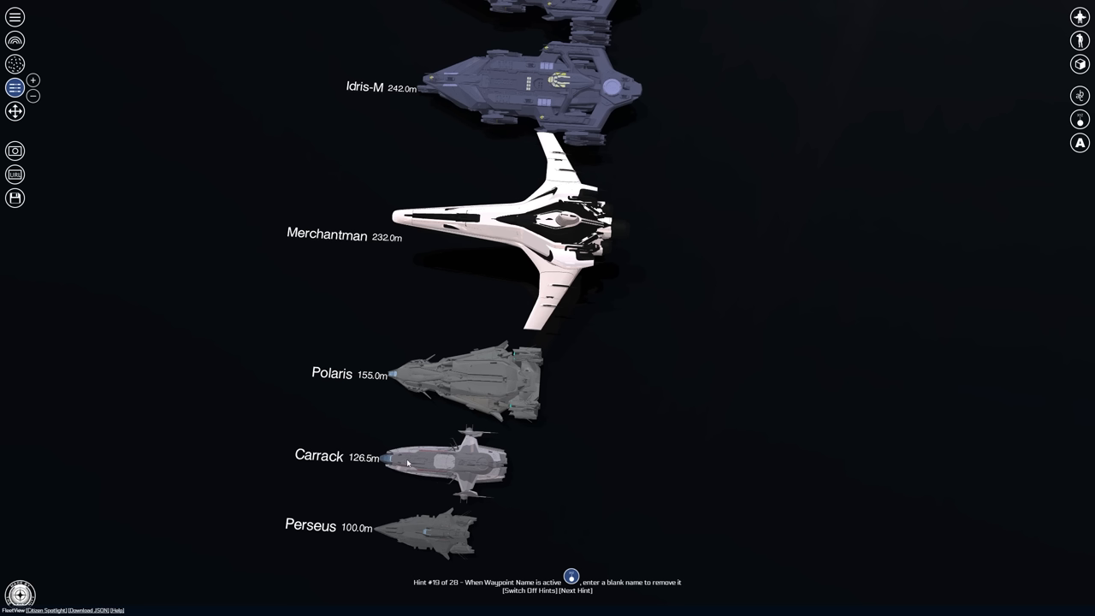
mouse_move(394, 455)
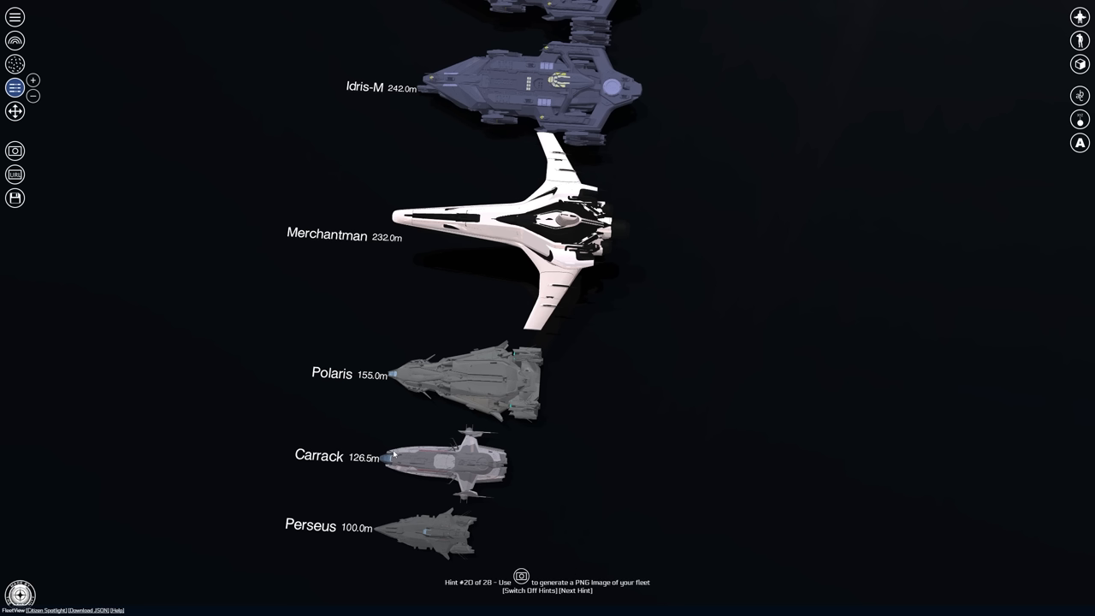
mouse_move(385, 452)
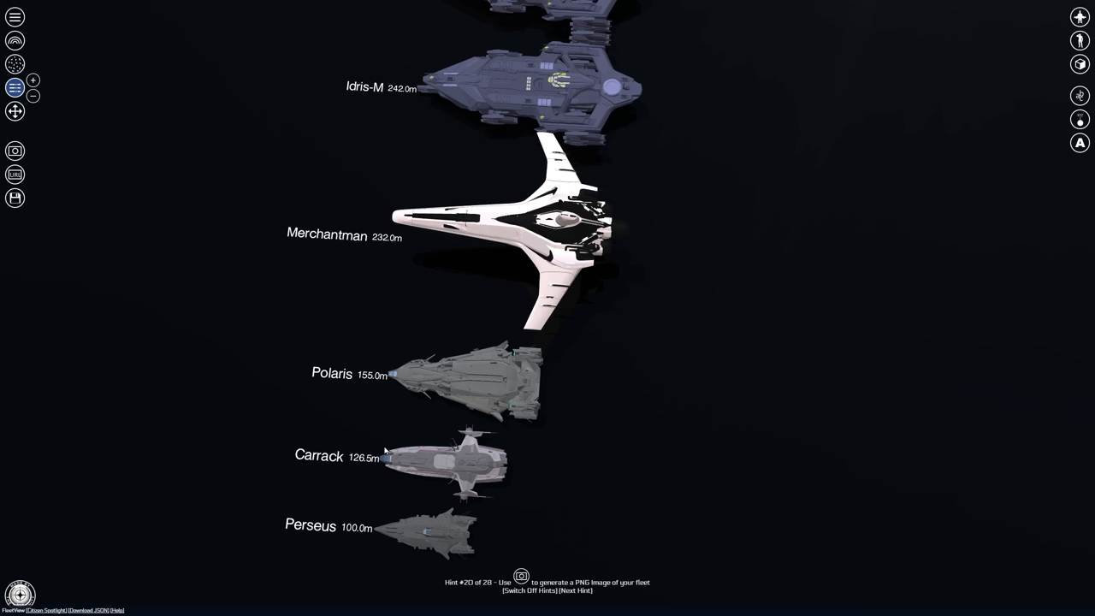
mouse_move(373, 438)
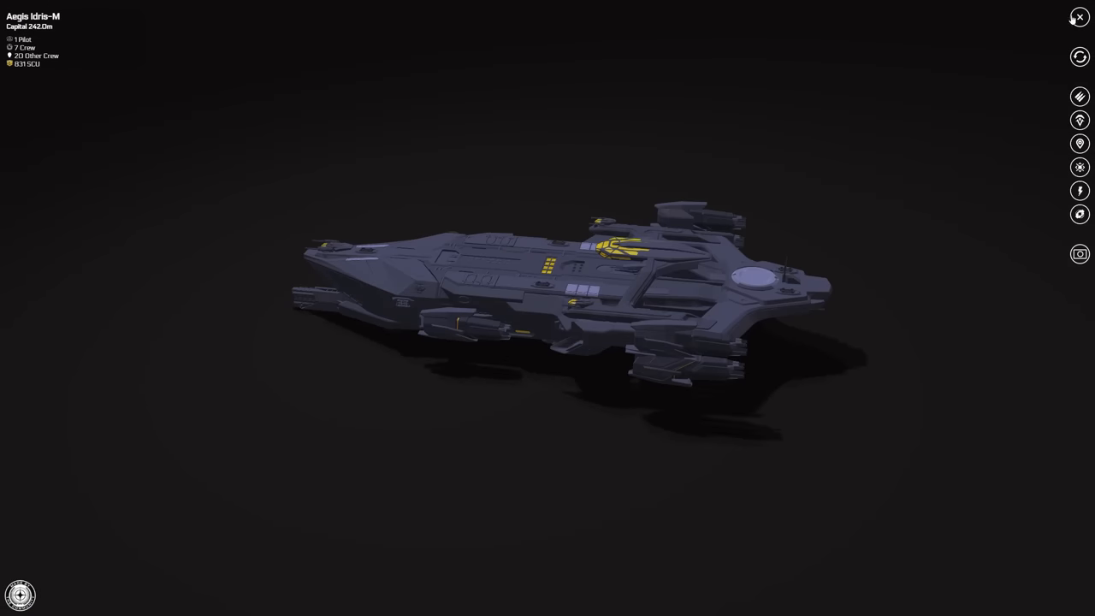
Step: Select the RSI Polaris and rotate it to a top-down view, nose pointing left
click(1077, 17)
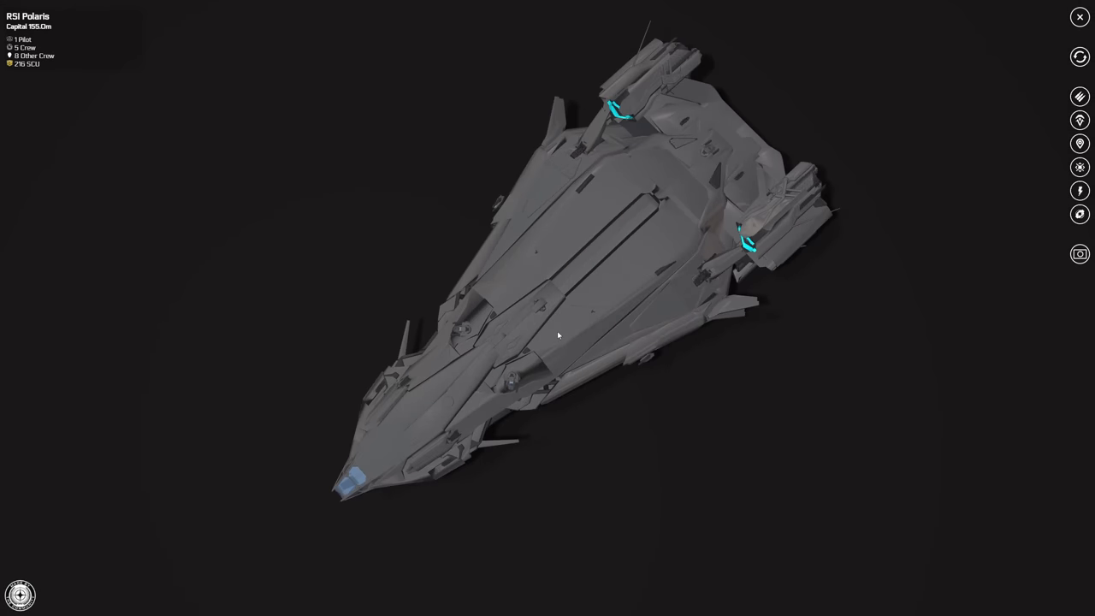
drag(557, 335, 489, 332)
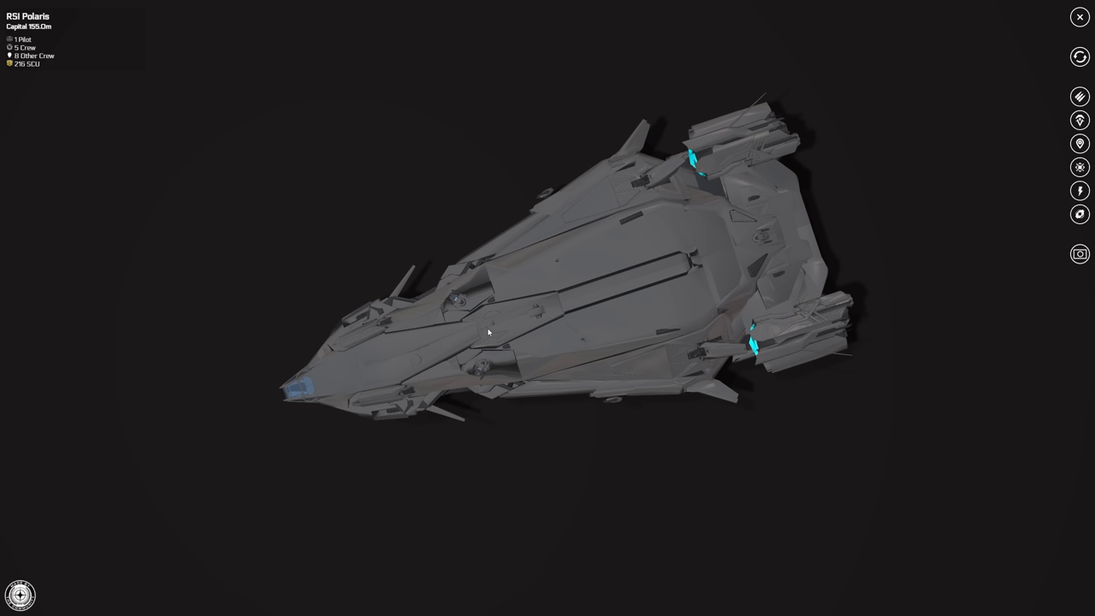
mouse_move(489, 315)
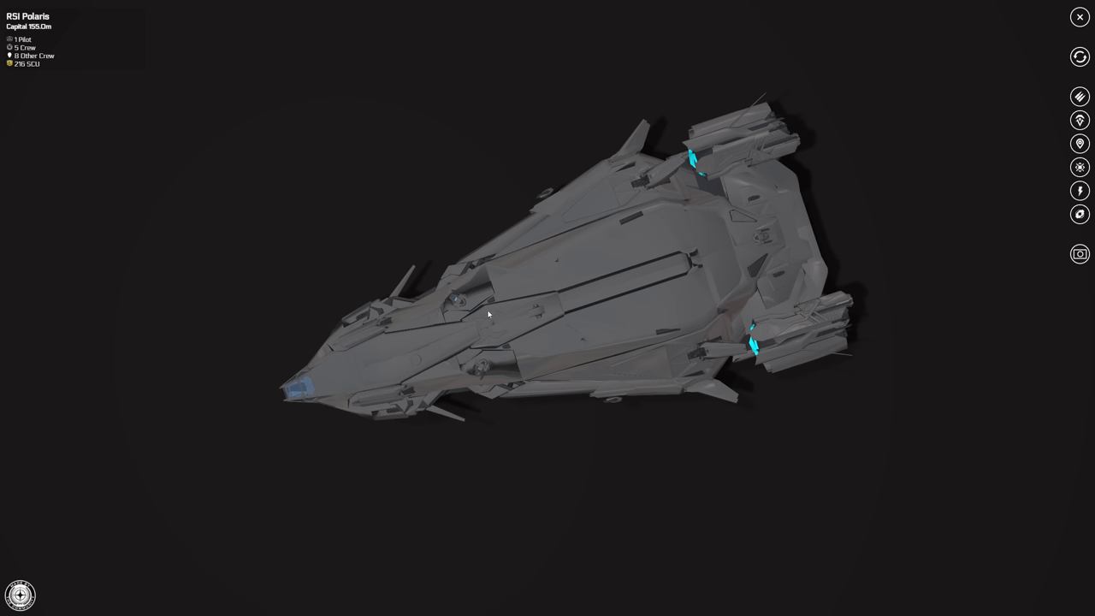
mouse_move(527, 339)
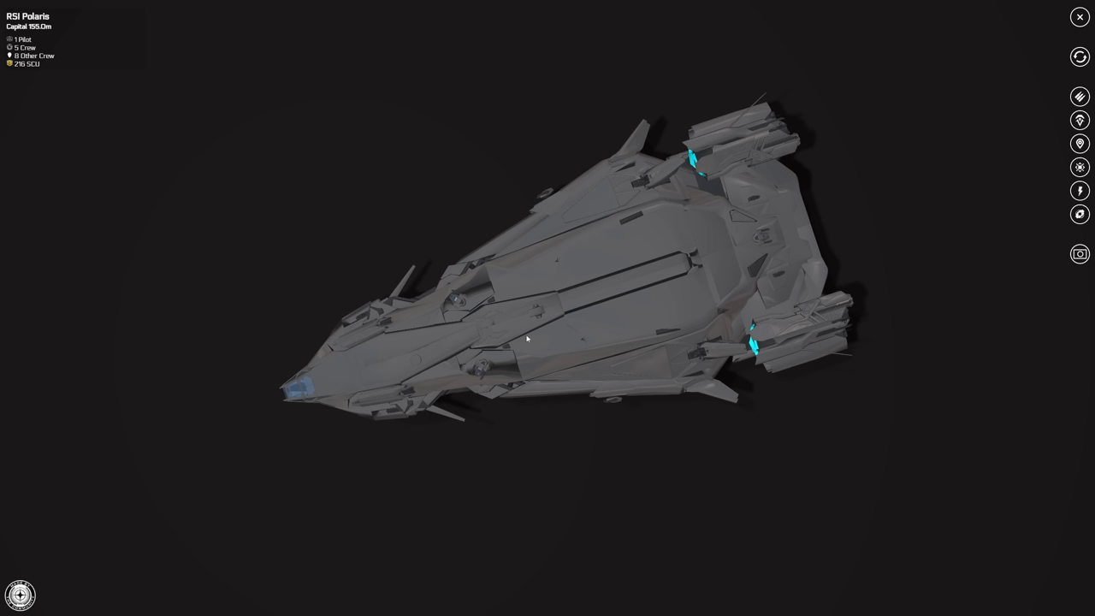